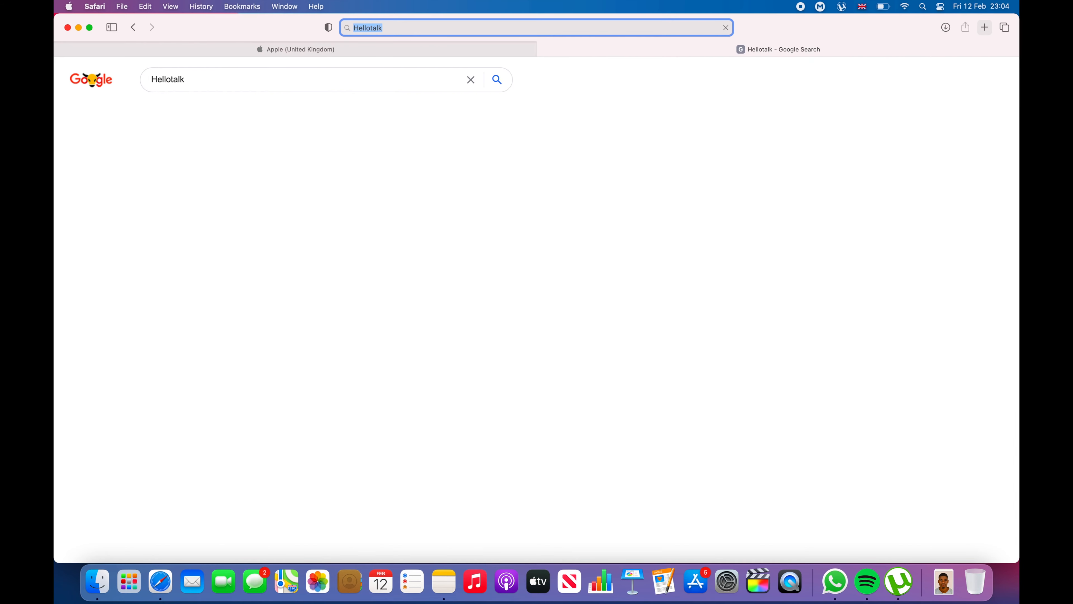
# Run a Google search for 'Hellotalk' from Safari's address bar.
pyautogui.press('Return')
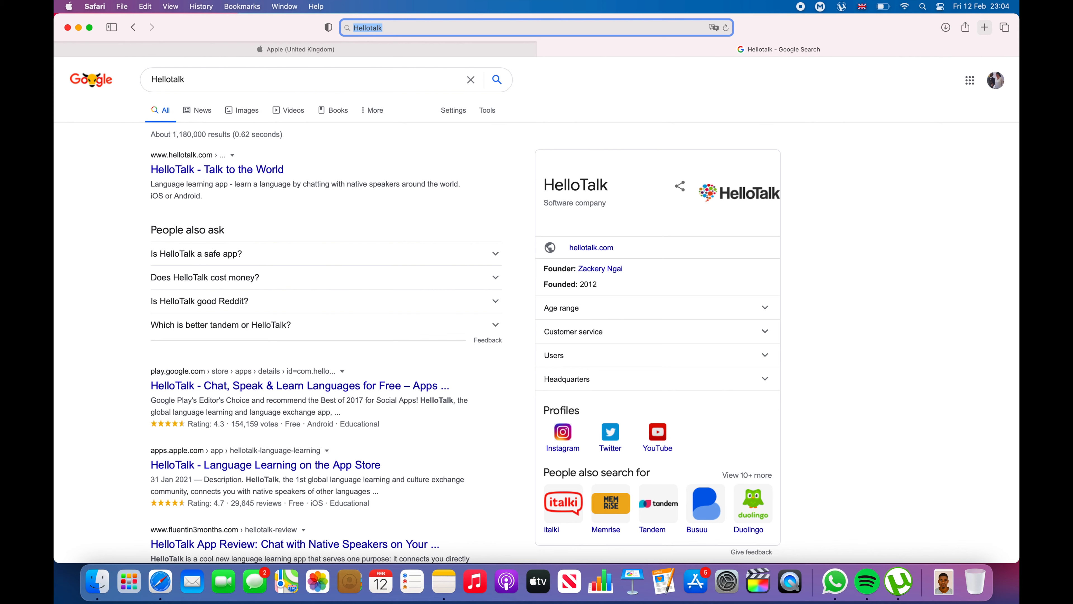
pyautogui.moveTo(604, 107)
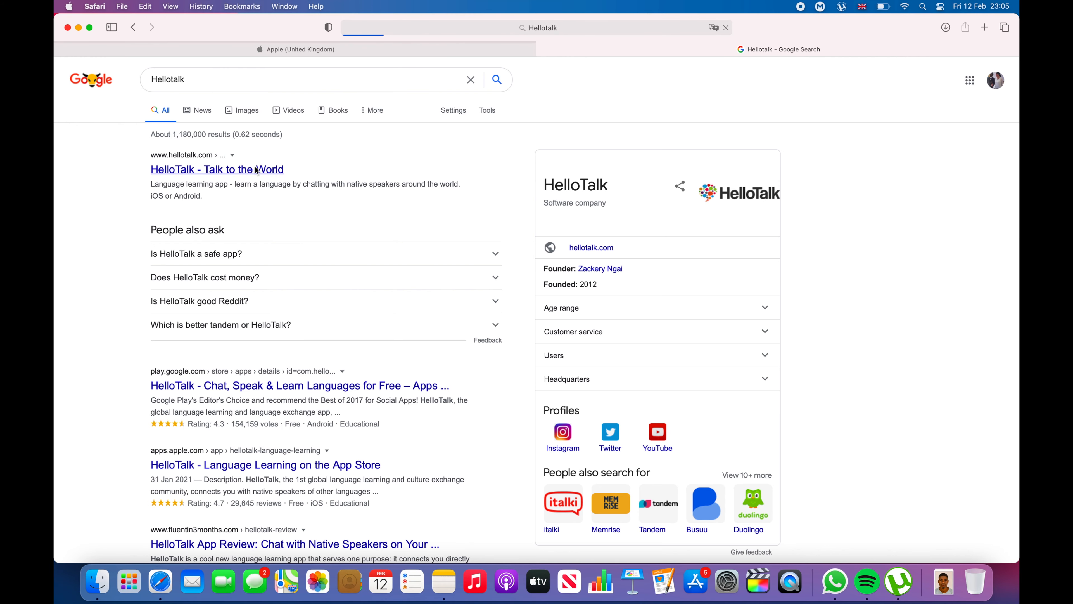
# Open the official 'HelloTalk - Talk to the World' site, then its HelloTalk Web chat version.
pyautogui.click(217, 169)
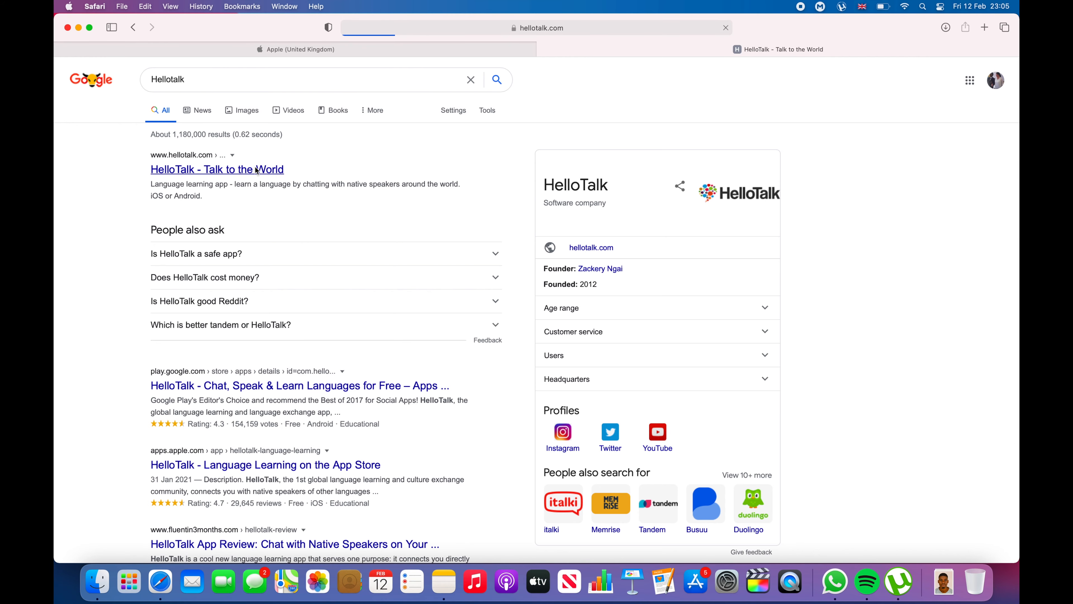
pyautogui.click(217, 169)
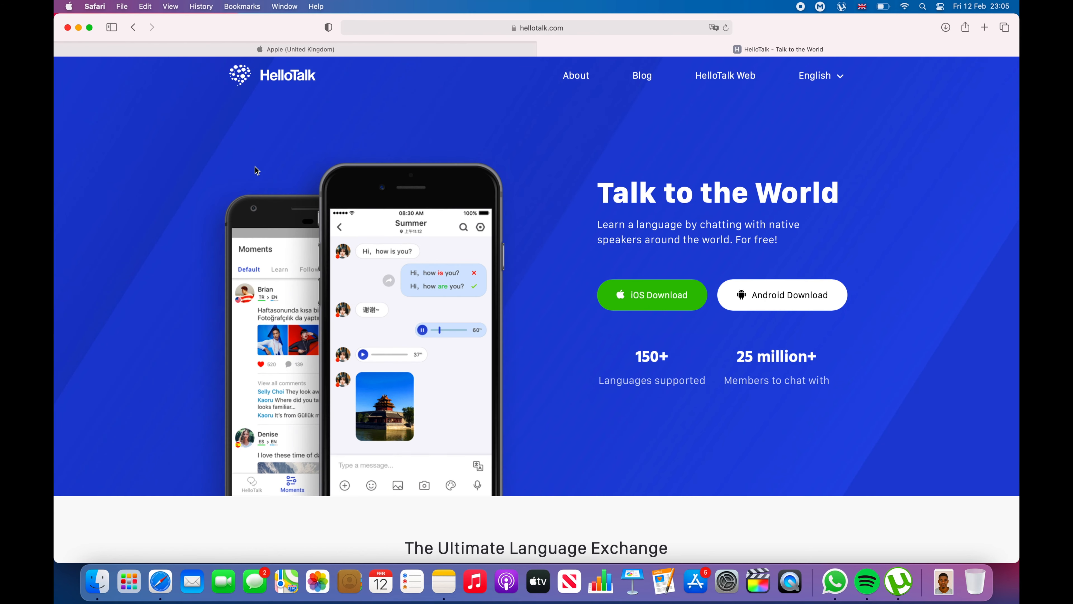
pyautogui.moveTo(451, 187)
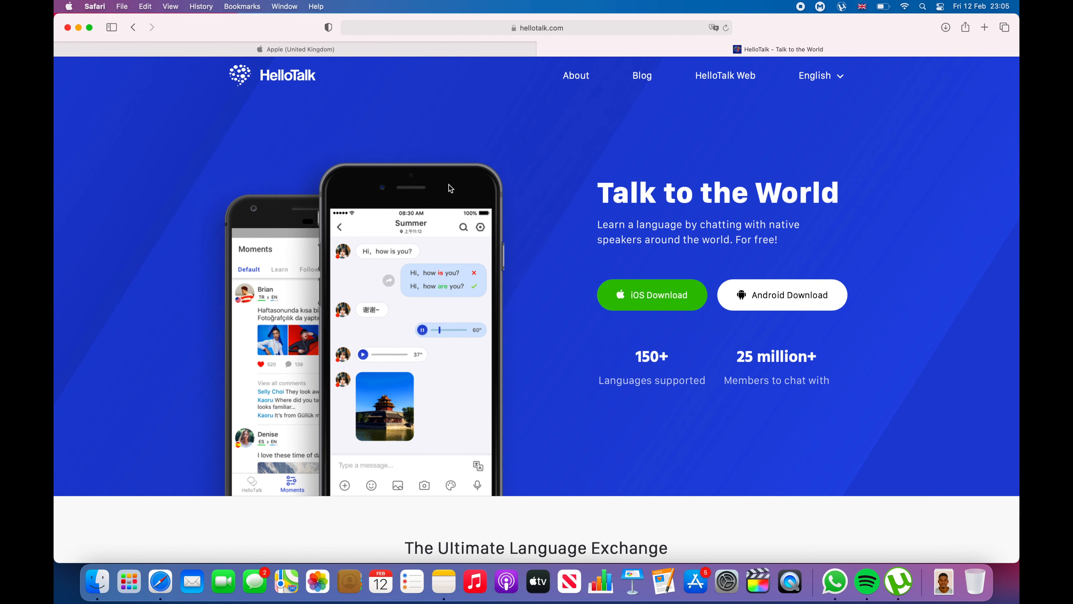
pyautogui.click(725, 75)
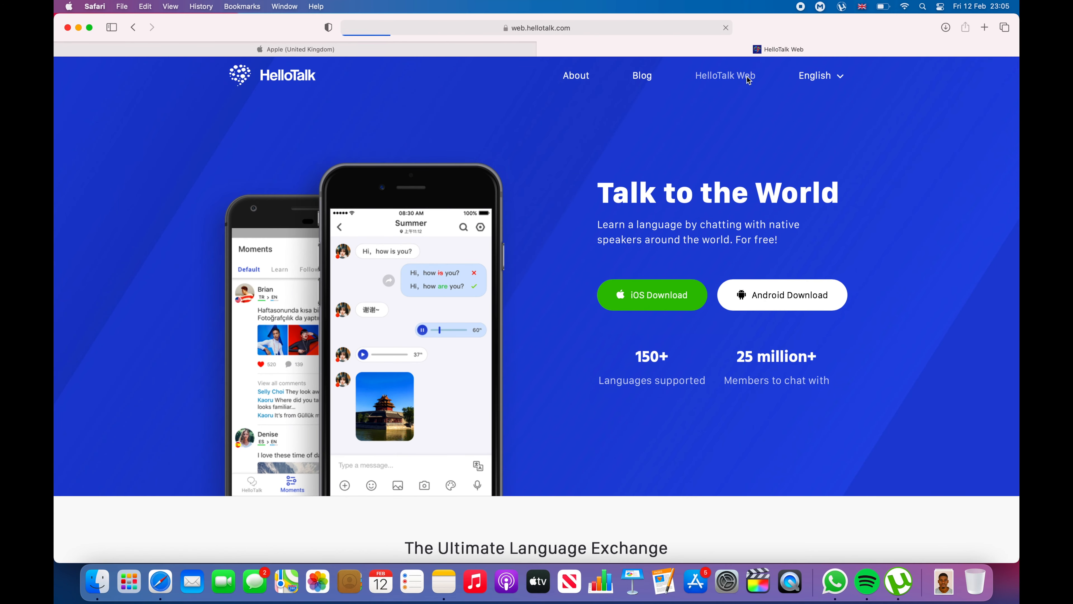
# Load web.hellotalk.com until the 'Synchronizing, please wait' dialog appears.
pyautogui.click(725, 75)
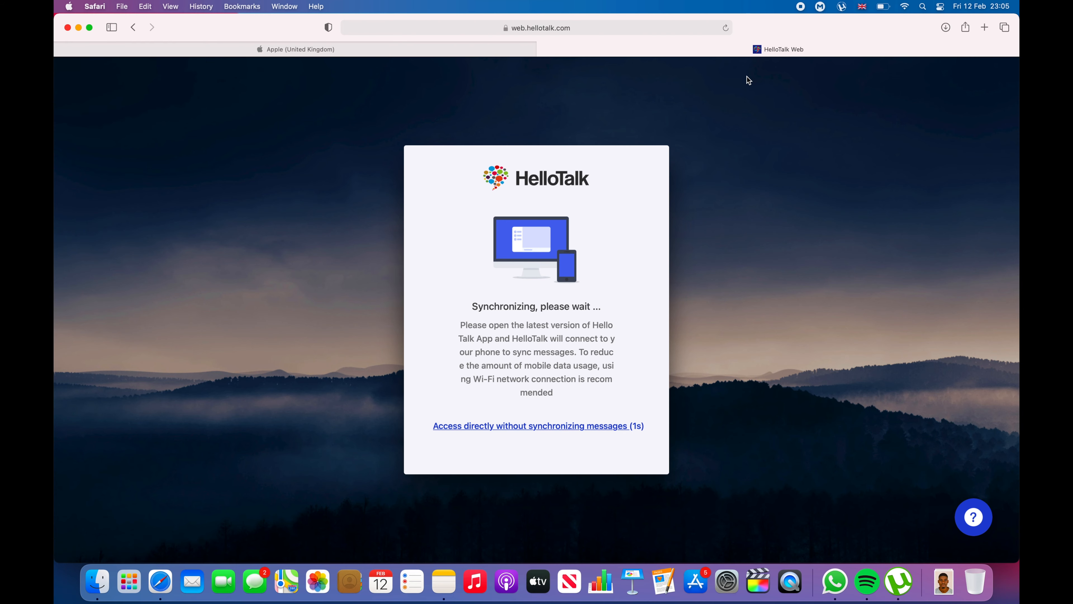
pyautogui.click(537, 424)
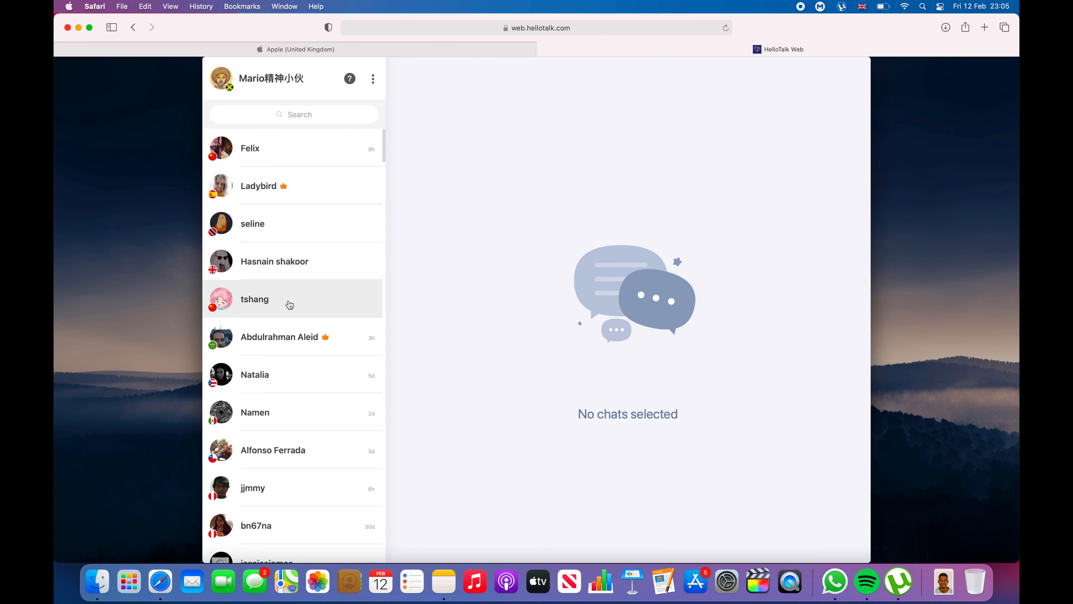
pyautogui.moveTo(286, 148)
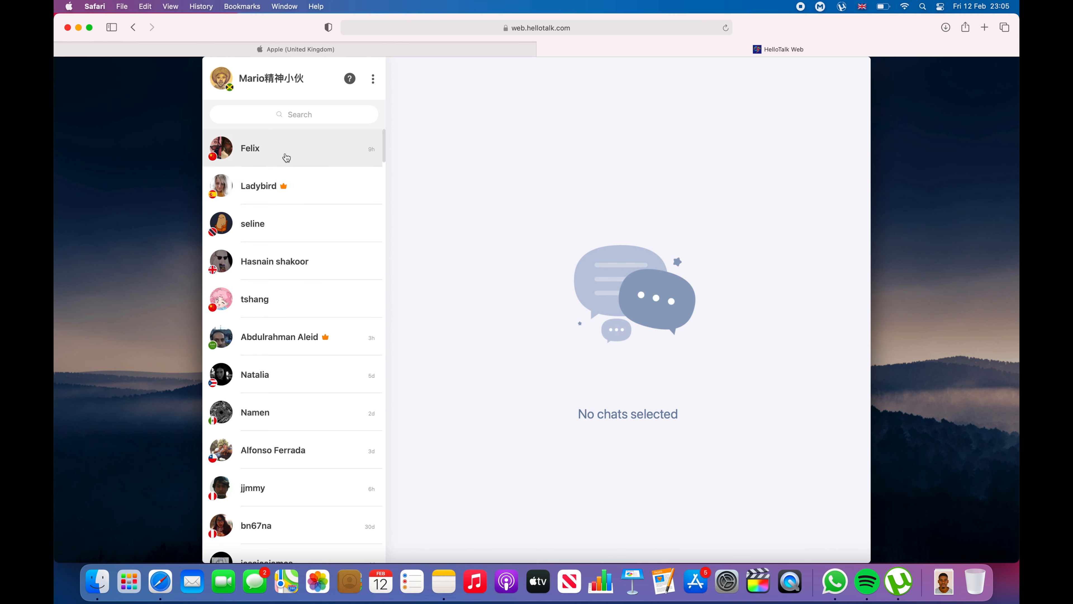
pyautogui.click(255, 299)
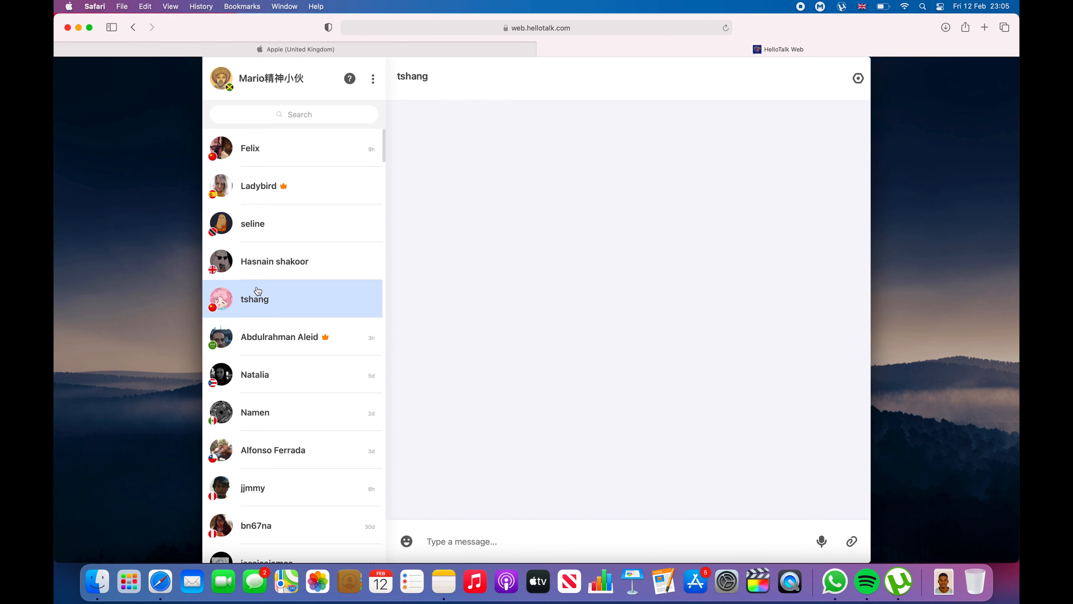
pyautogui.moveTo(448, 353)
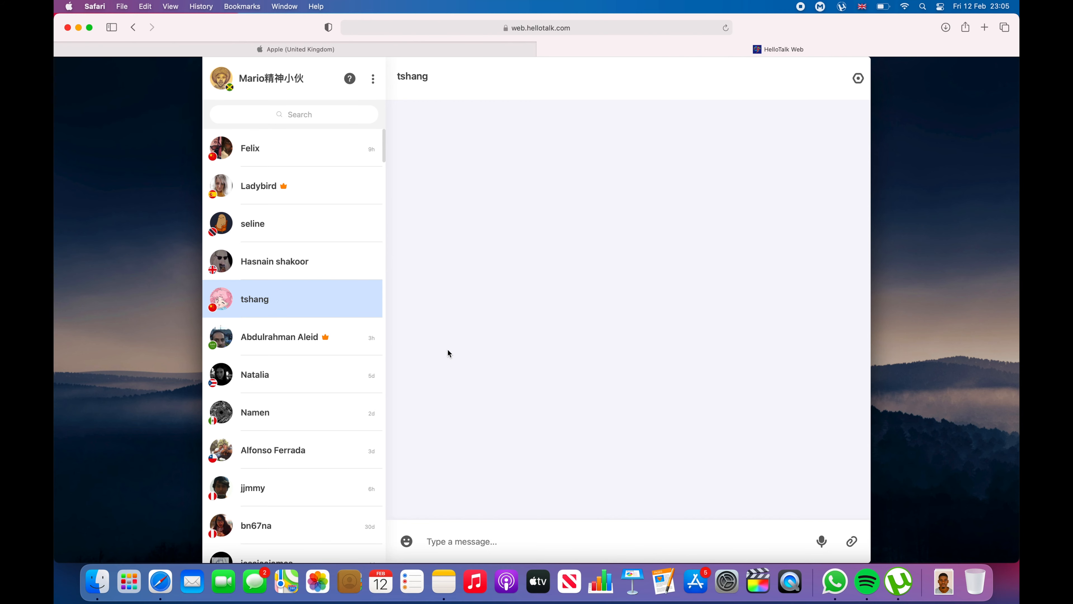
pyautogui.moveTo(869, 5)
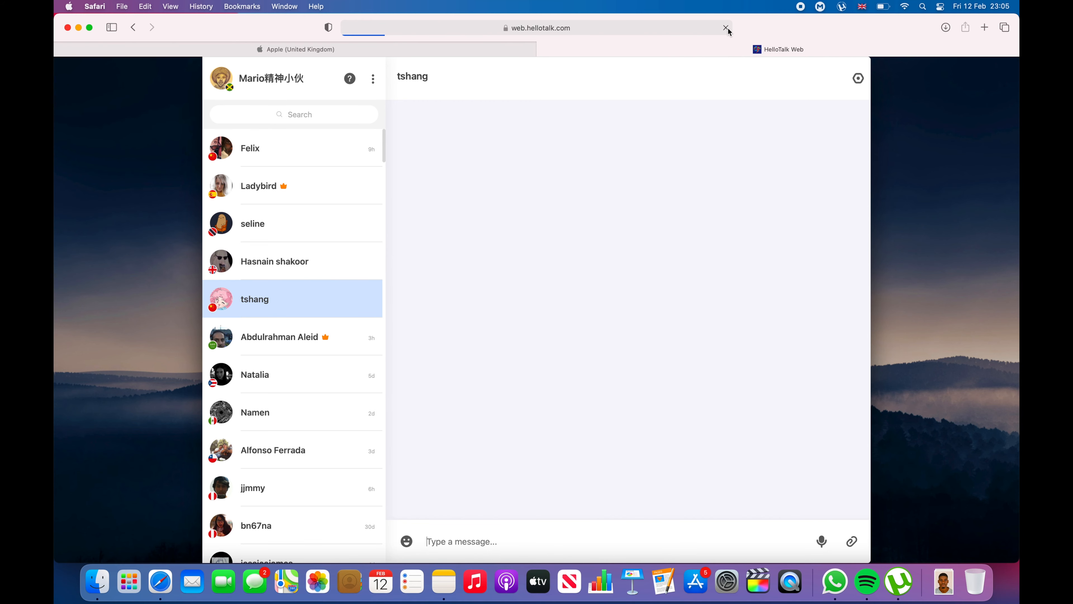
# Reload HelloTalk Web so the chat list shows message previews and group chats.
pyautogui.click(724, 28)
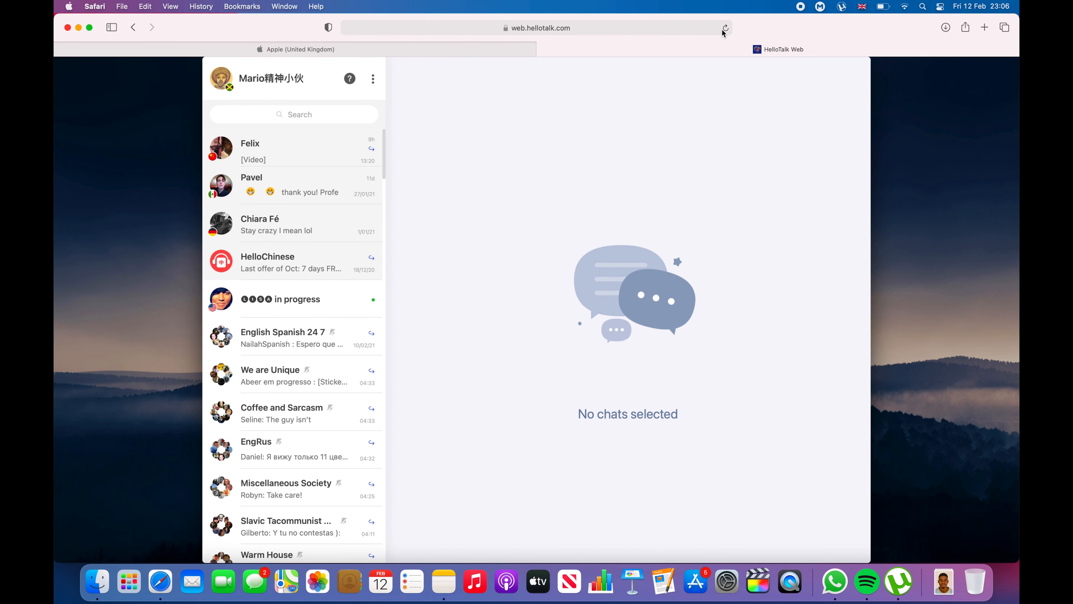
pyautogui.moveTo(433, 240)
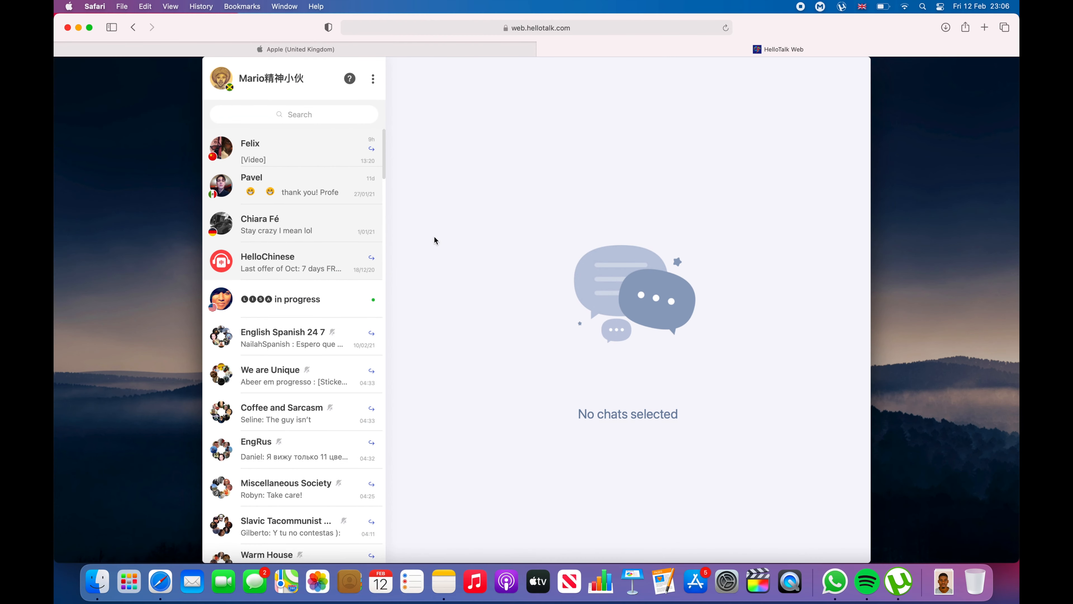
pyautogui.moveTo(429, 241)
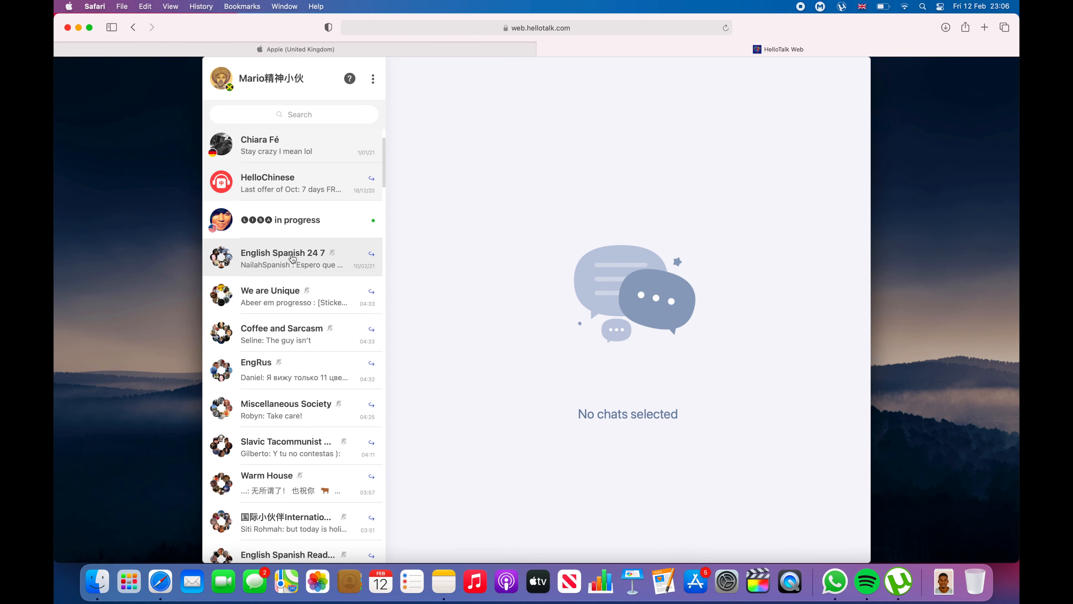
# Open the English Spanish 24 7 group and browse its messages, stickers and shared video link.
pyautogui.click(283, 258)
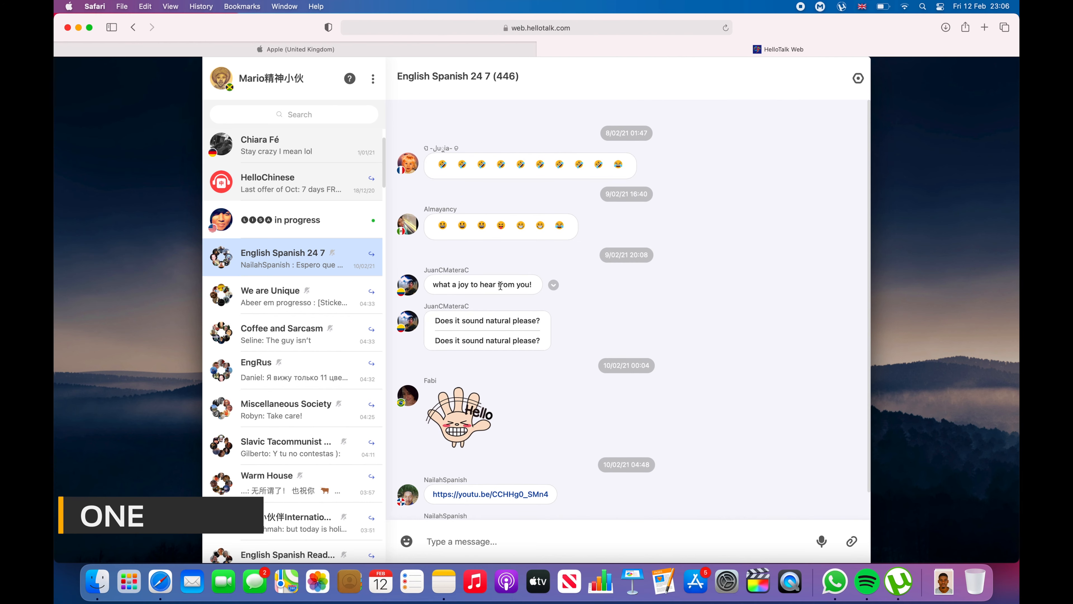
pyautogui.scroll(-3)
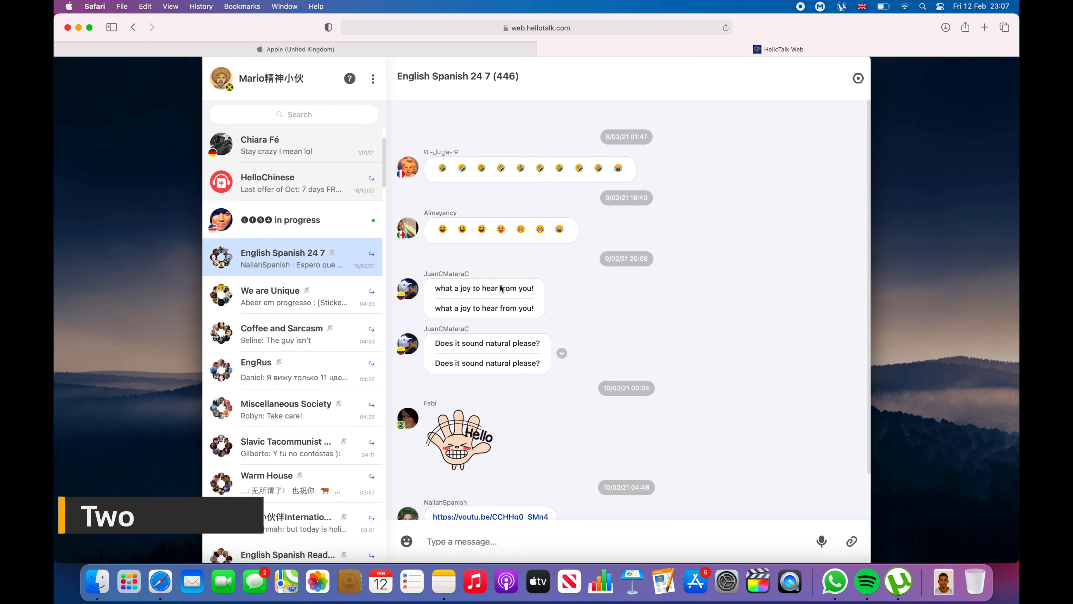
pyautogui.scroll(-3)
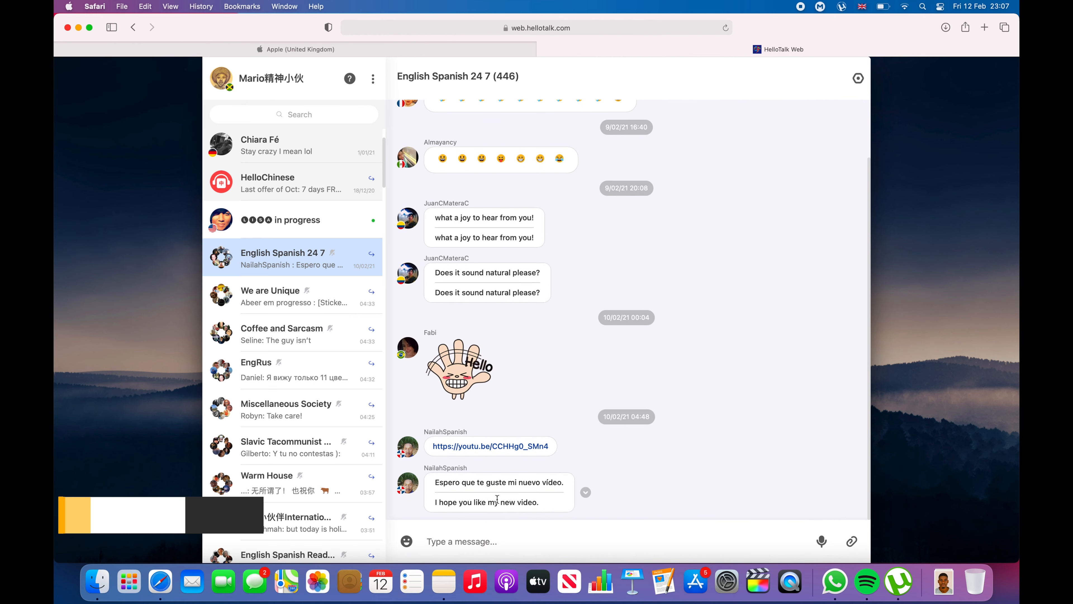
pyautogui.scroll(3)
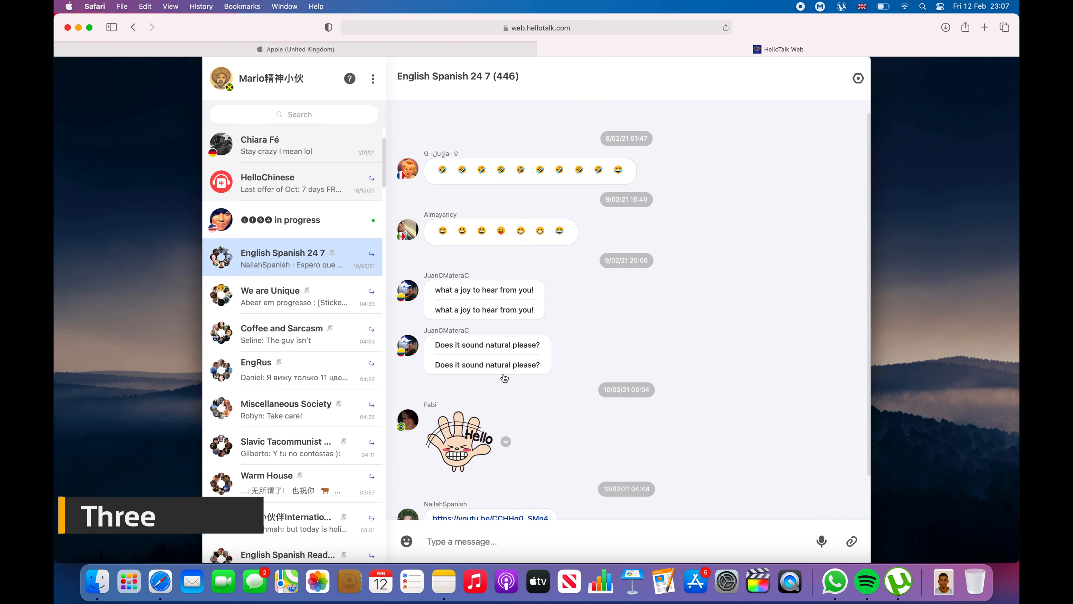
# Open the We are Unique group and browse its videos, stickers, movie poster and translated messages.
pyautogui.click(288, 296)
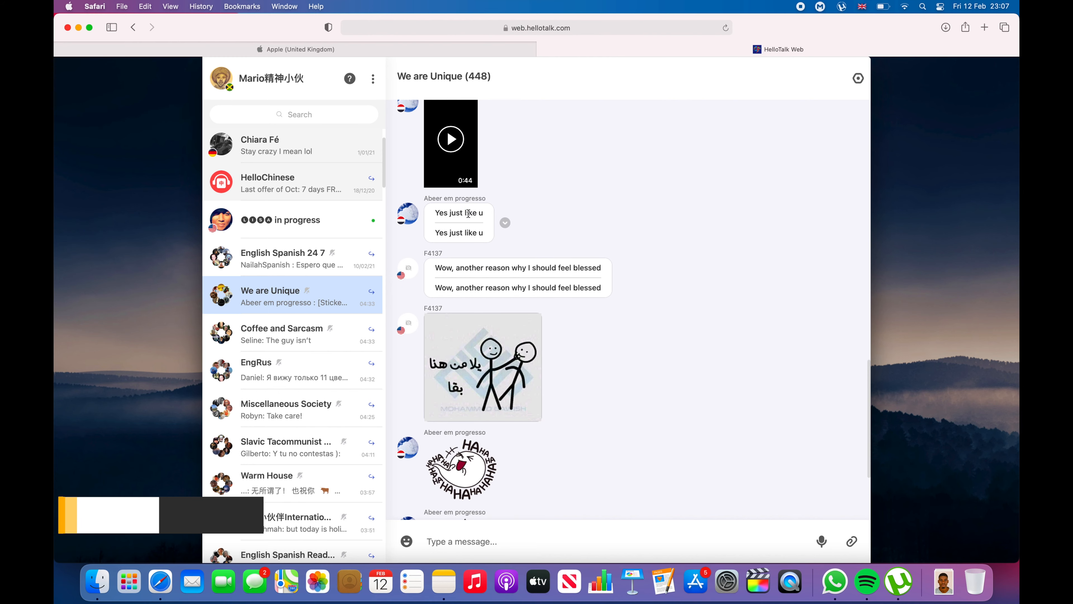
pyautogui.scroll(3)
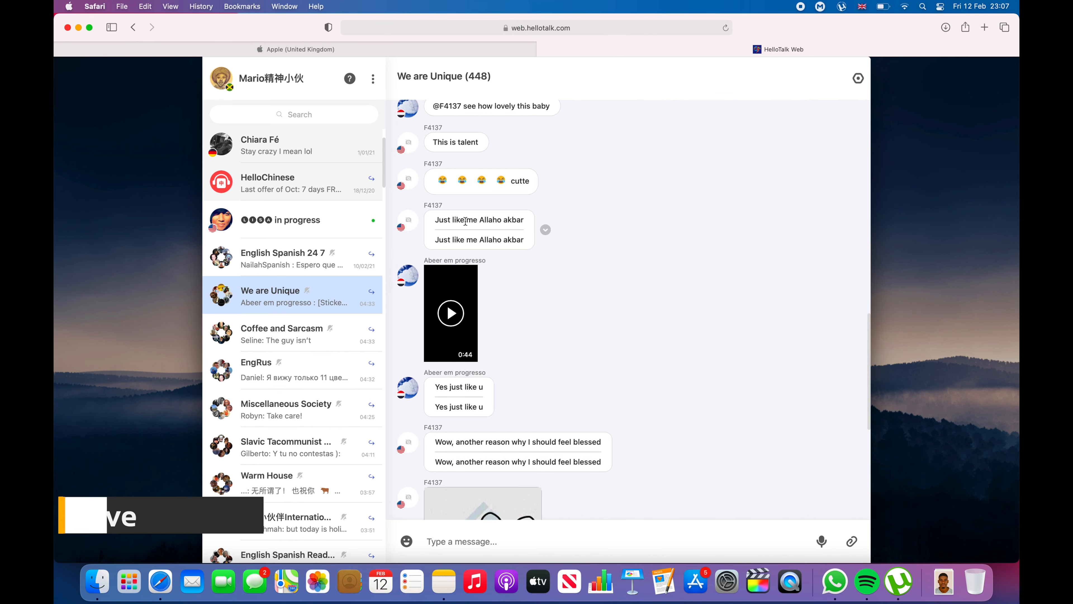
pyautogui.scroll(3)
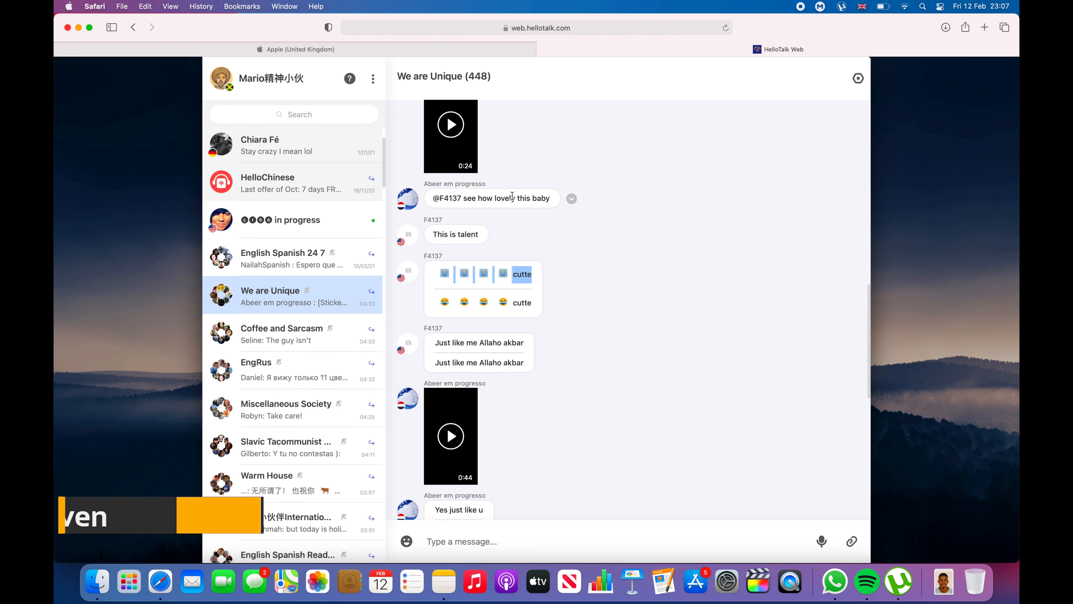
pyautogui.scroll(3)
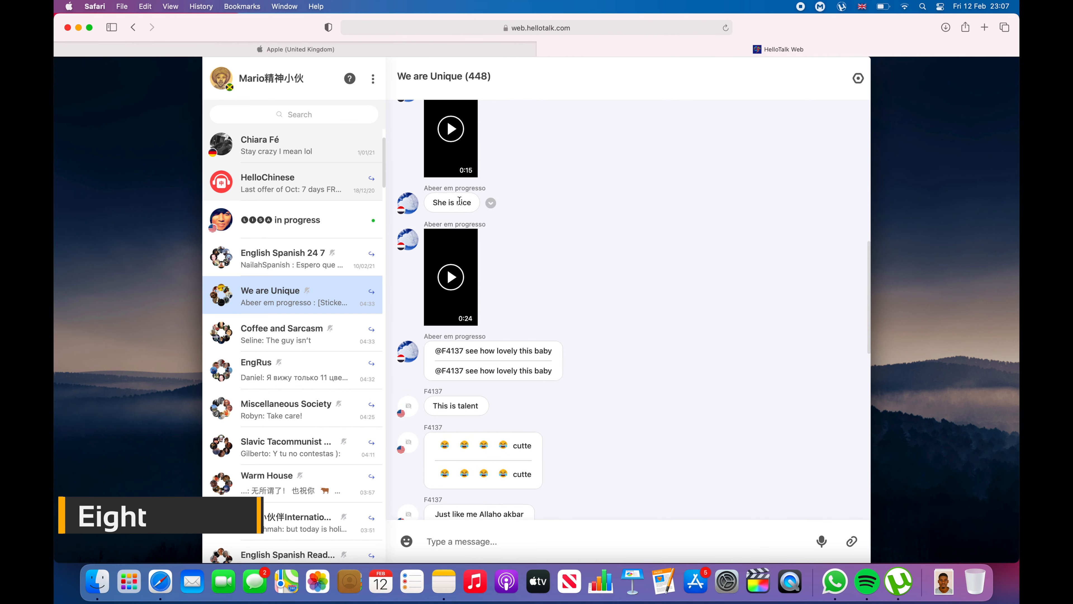
pyautogui.scroll(-3)
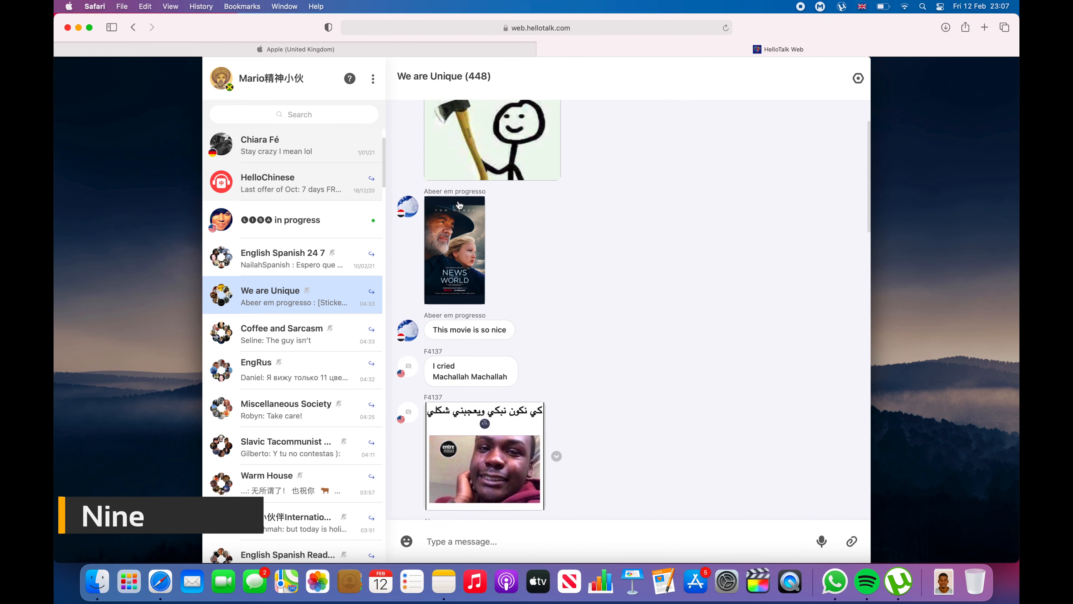
pyautogui.scroll(3)
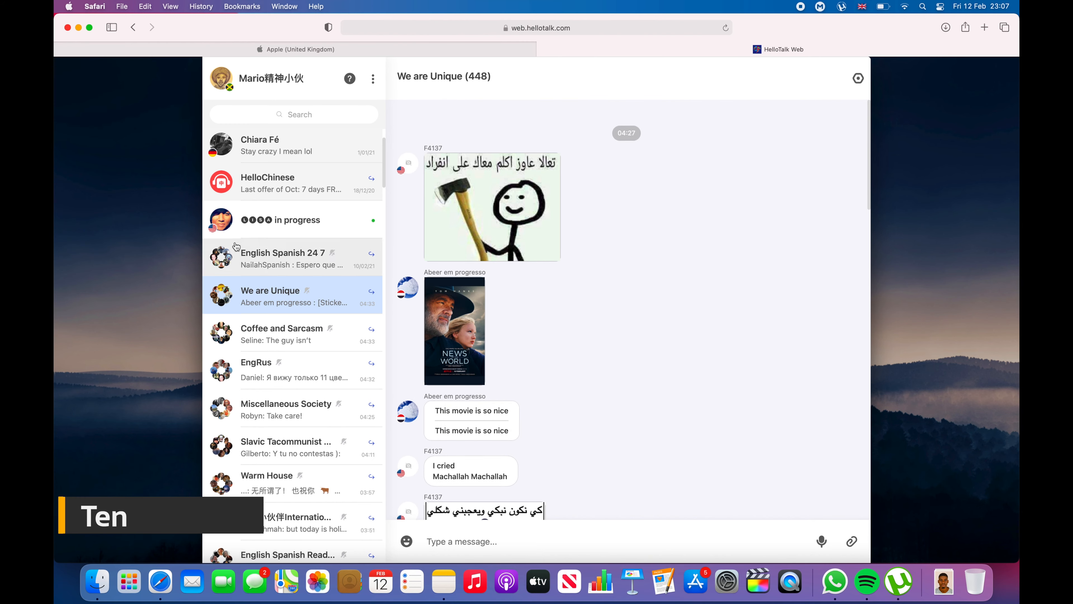
# Open Coffee and Sarcasm, browse back through its messages and translate the birthday message.
pyautogui.click(281, 333)
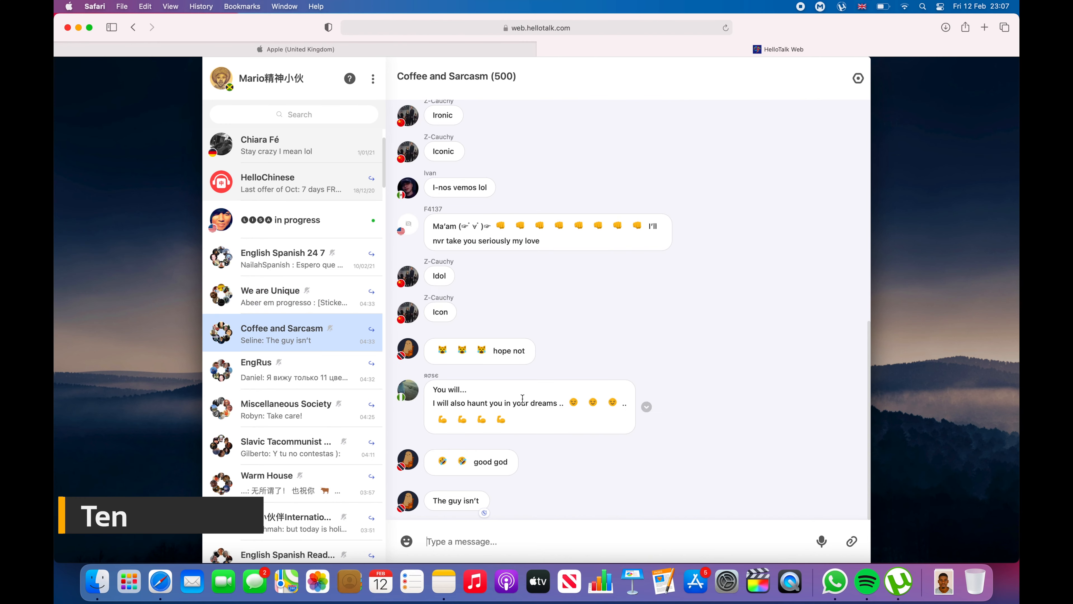
pyautogui.moveTo(471, 500)
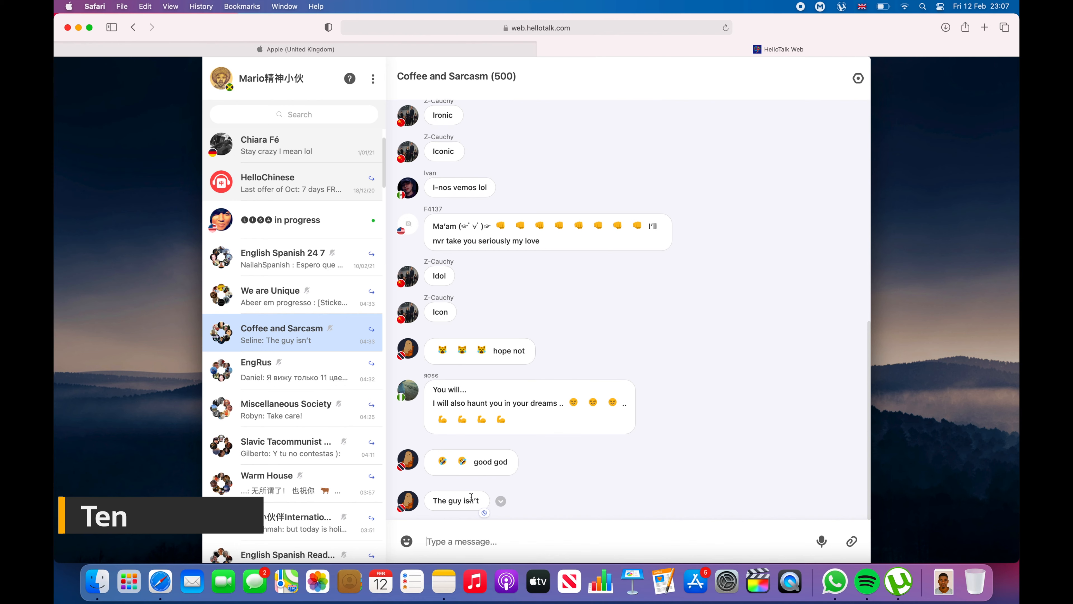
pyautogui.scroll(-3)
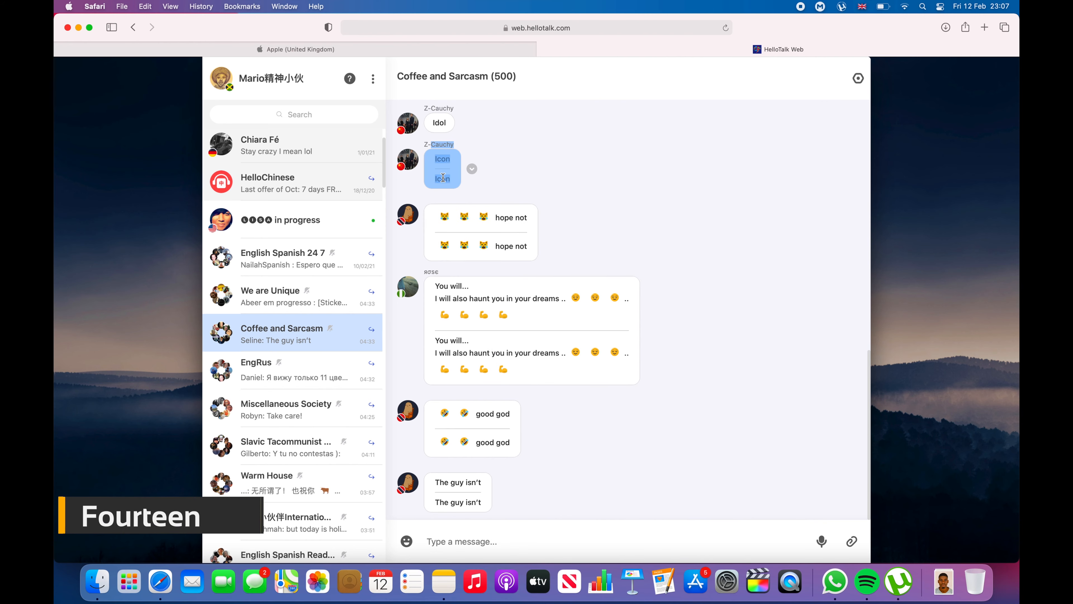
pyautogui.scroll(3)
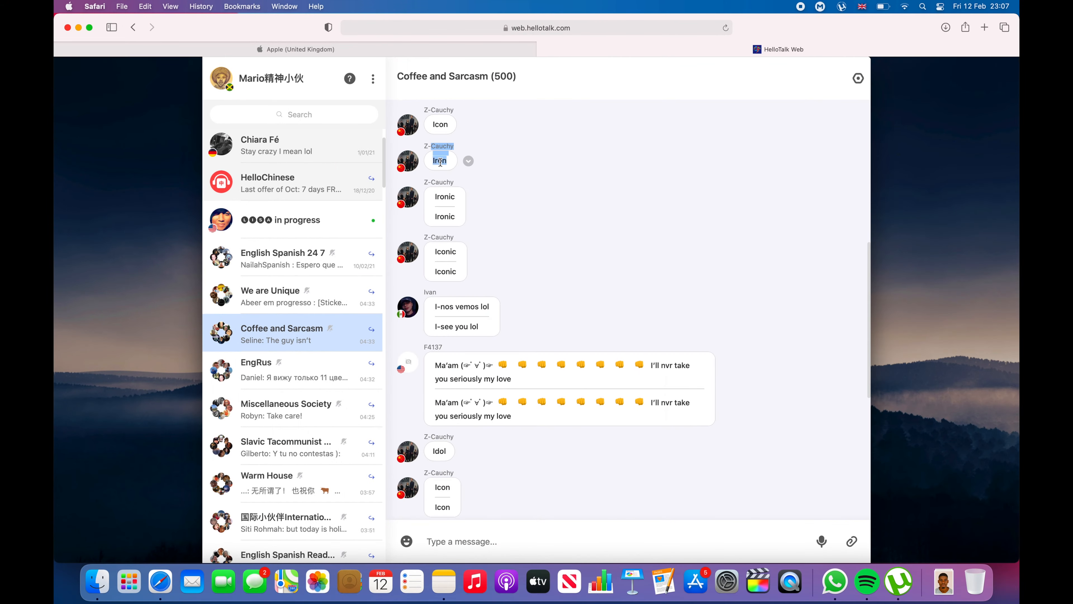
pyautogui.scroll(3)
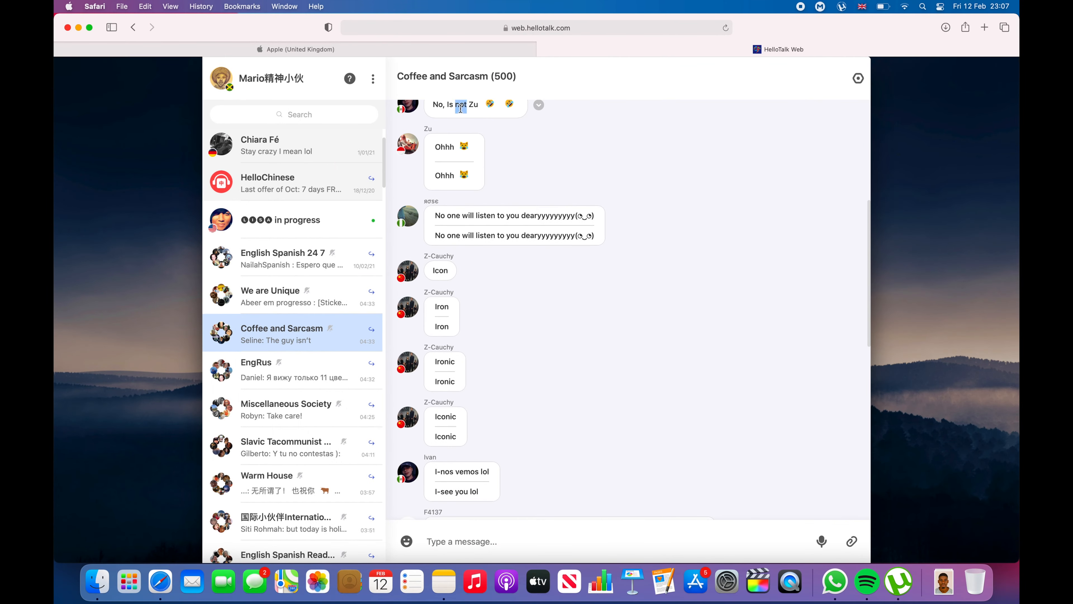
pyautogui.scroll(3)
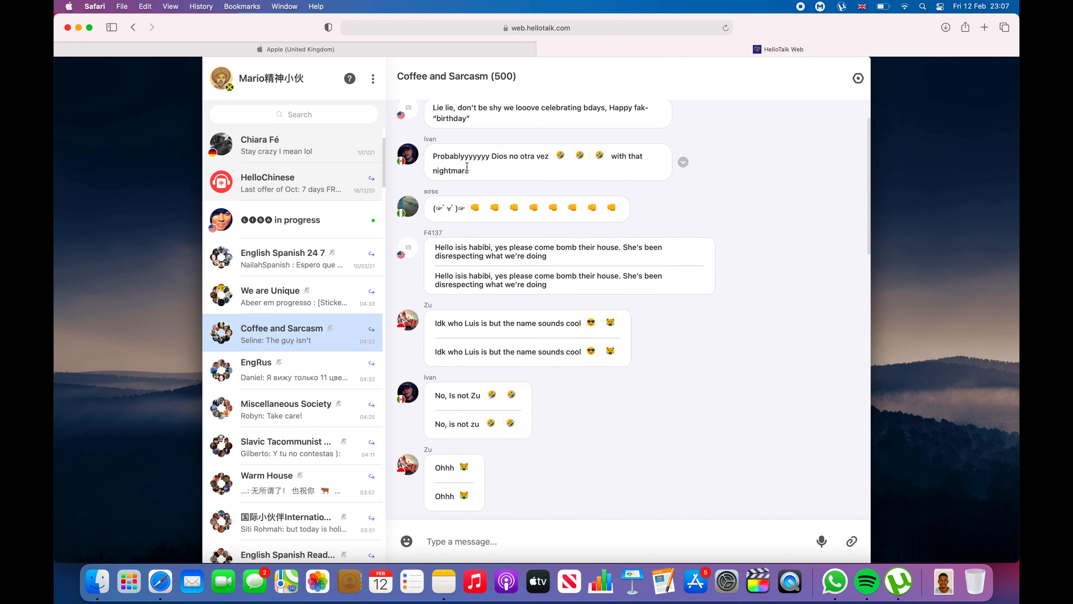
pyautogui.scroll(3)
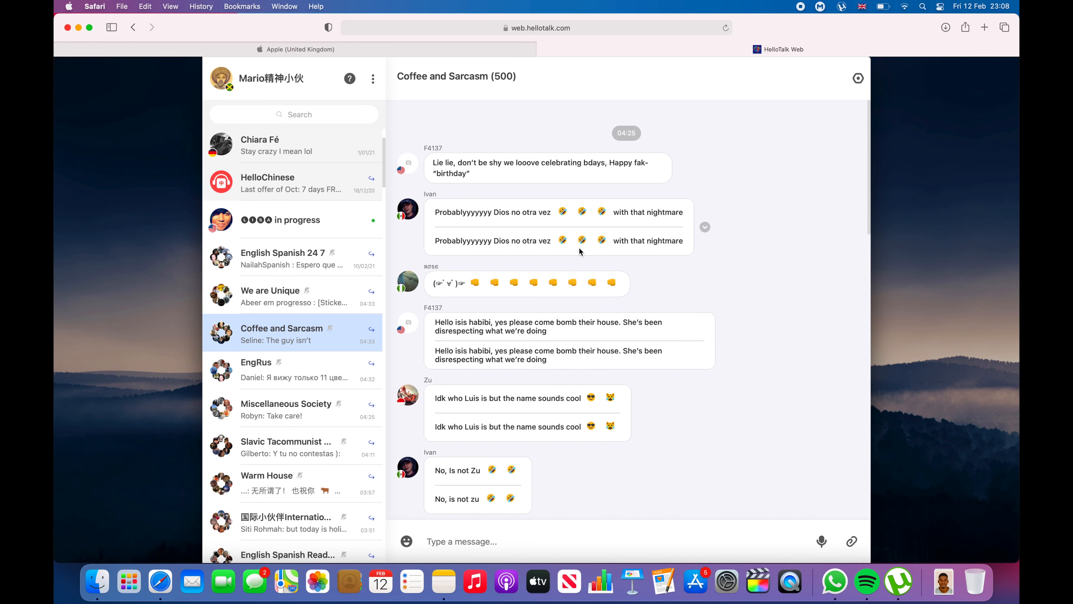
pyautogui.doubleClick(526, 162)
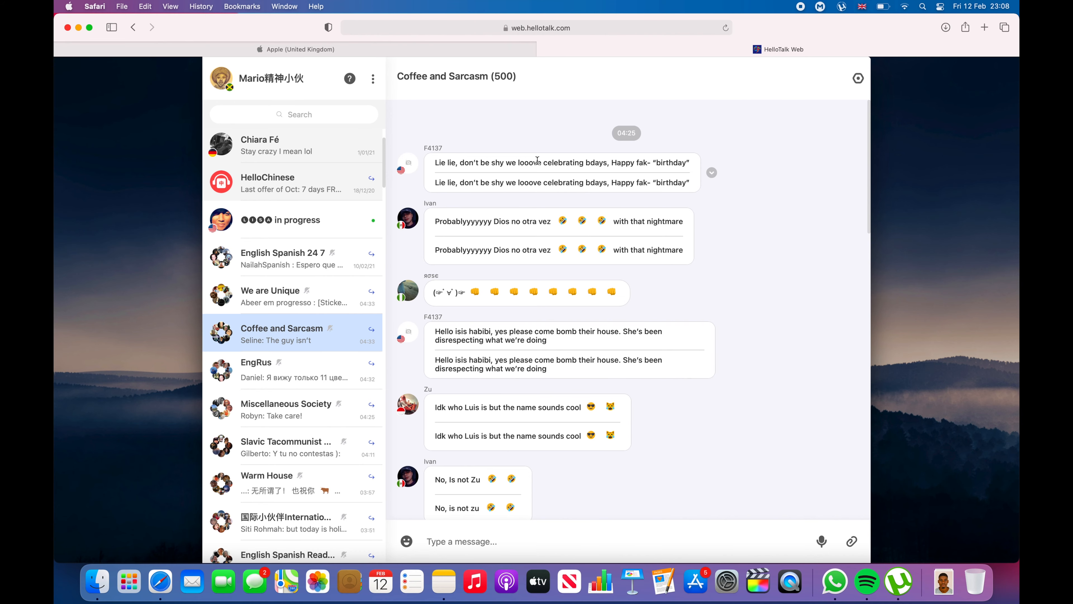
# Open the EngRus group chat with its latest Russian message translated.
pyautogui.click(293, 370)
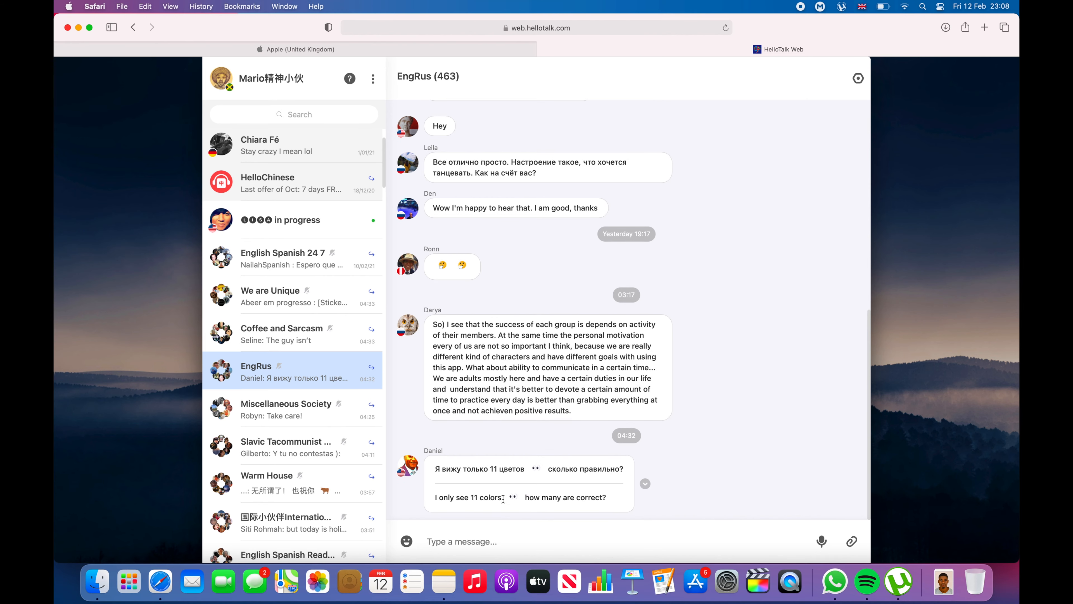
pyautogui.scroll(3)
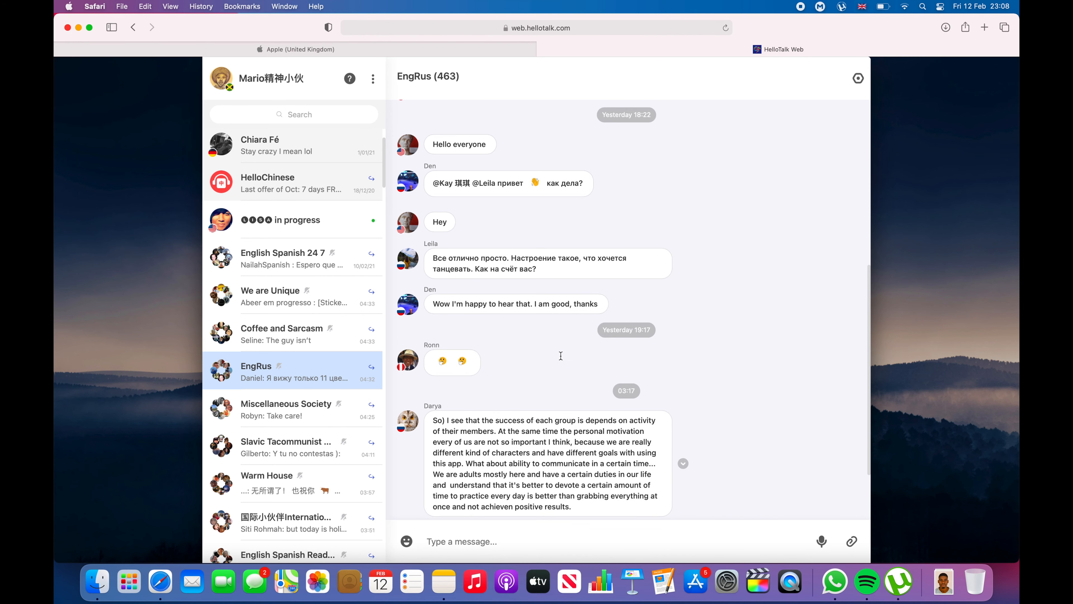
pyautogui.scroll(3)
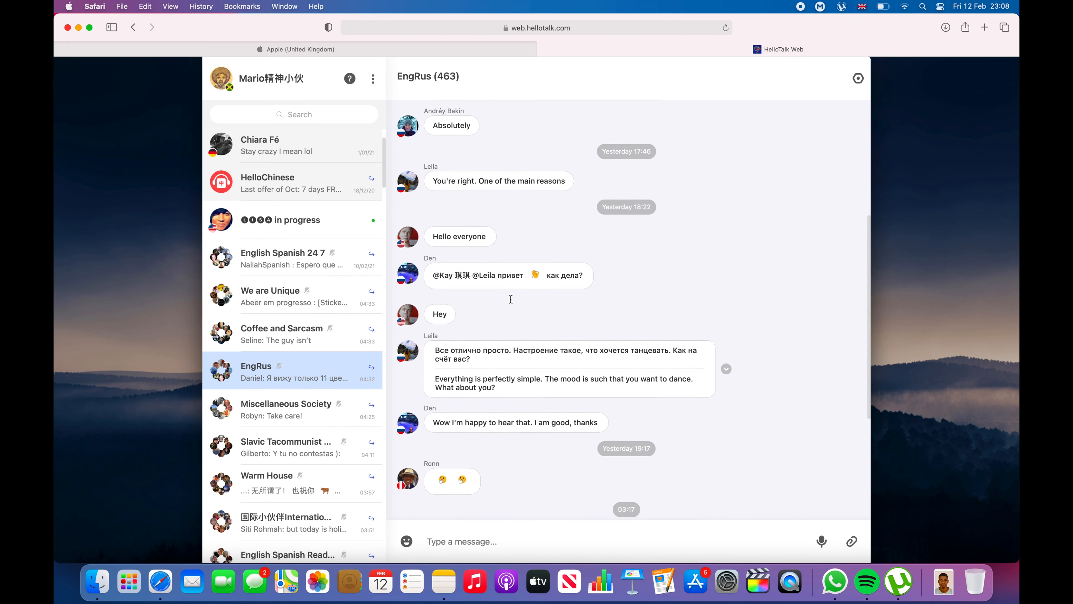
pyautogui.scroll(3)
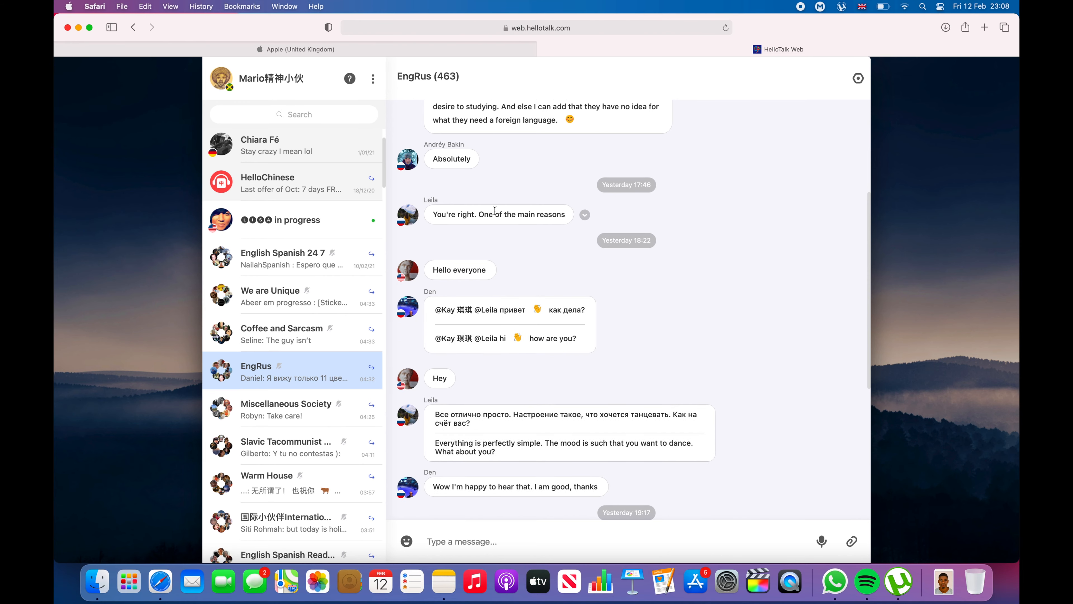
pyautogui.scroll(3)
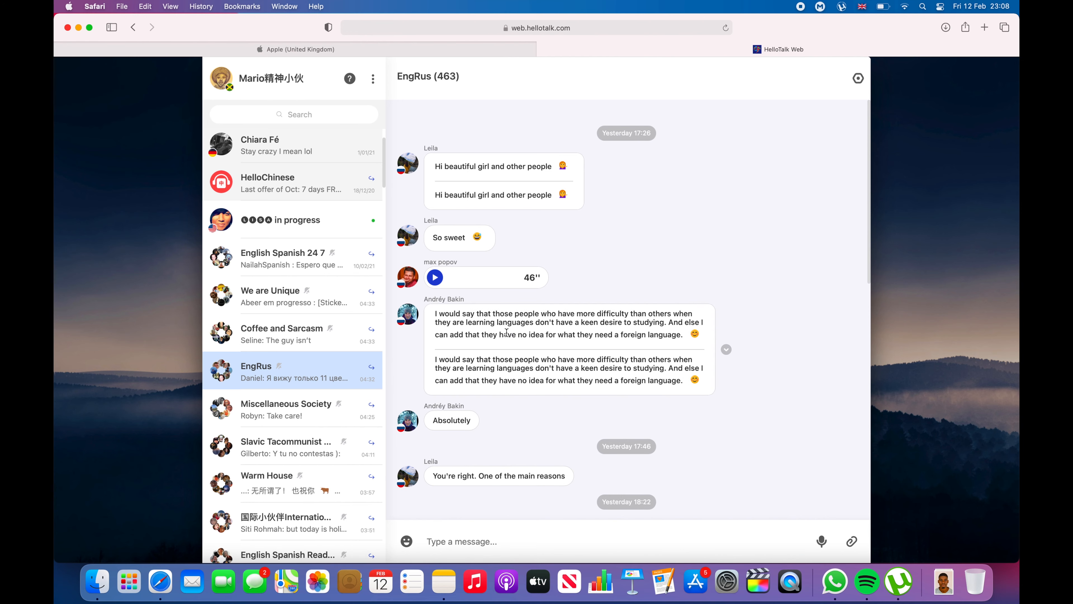
# Bring up context menus on the word 'languages' and beside the voice message, then dismiss both.
pyautogui.rightClick(509, 322)
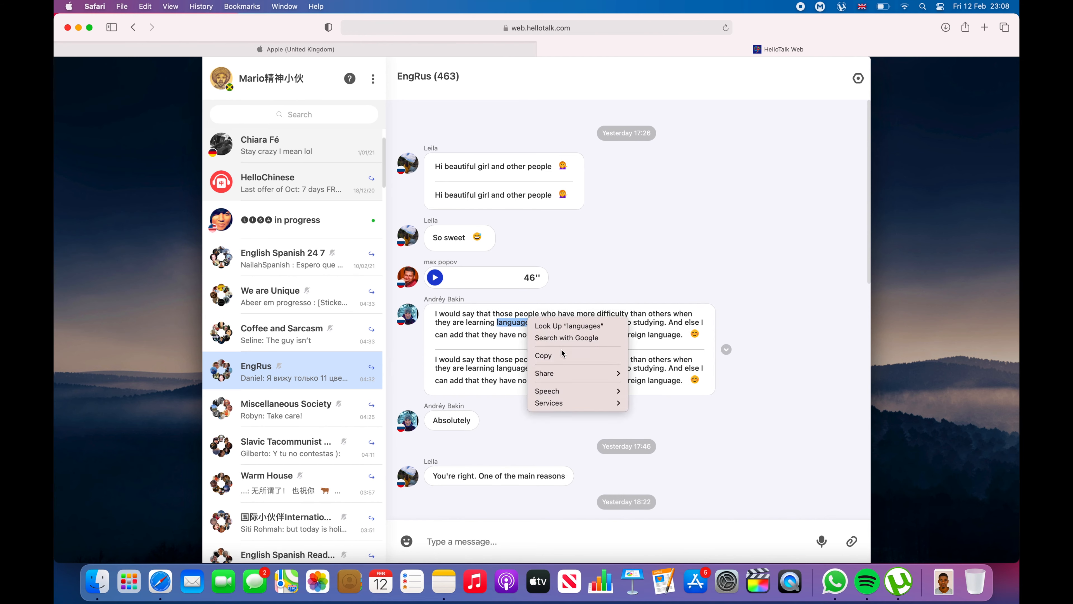
pyautogui.click(725, 350)
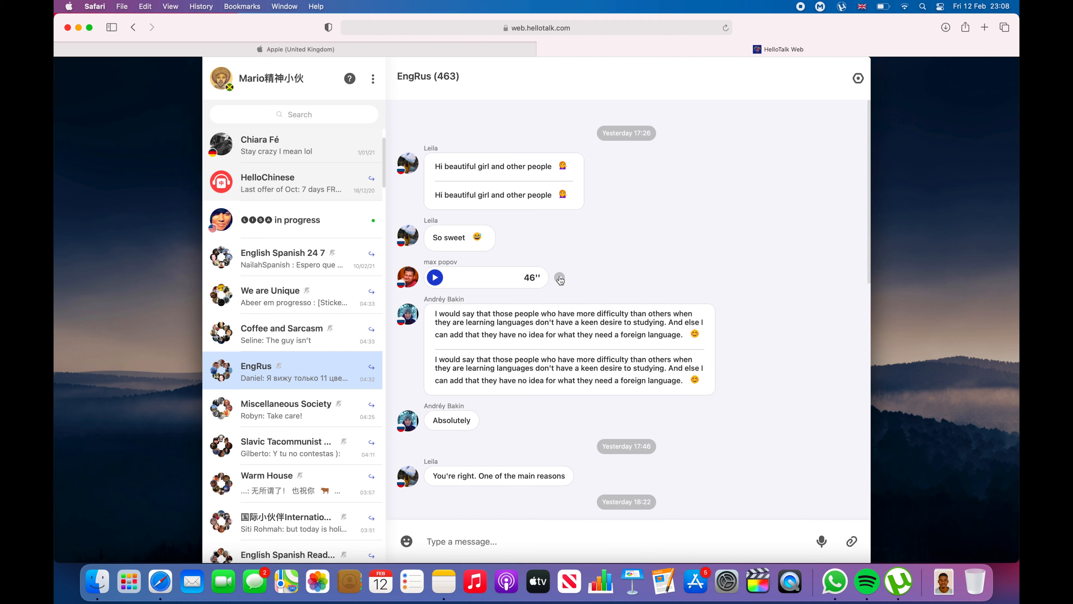
pyautogui.rightClick(560, 280)
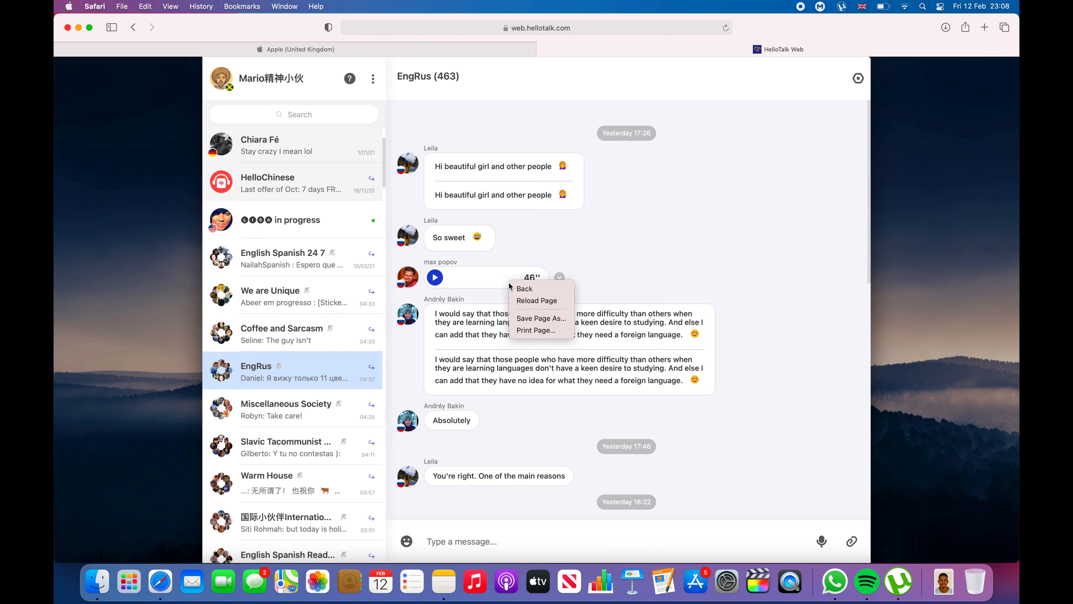
pyautogui.click(559, 277)
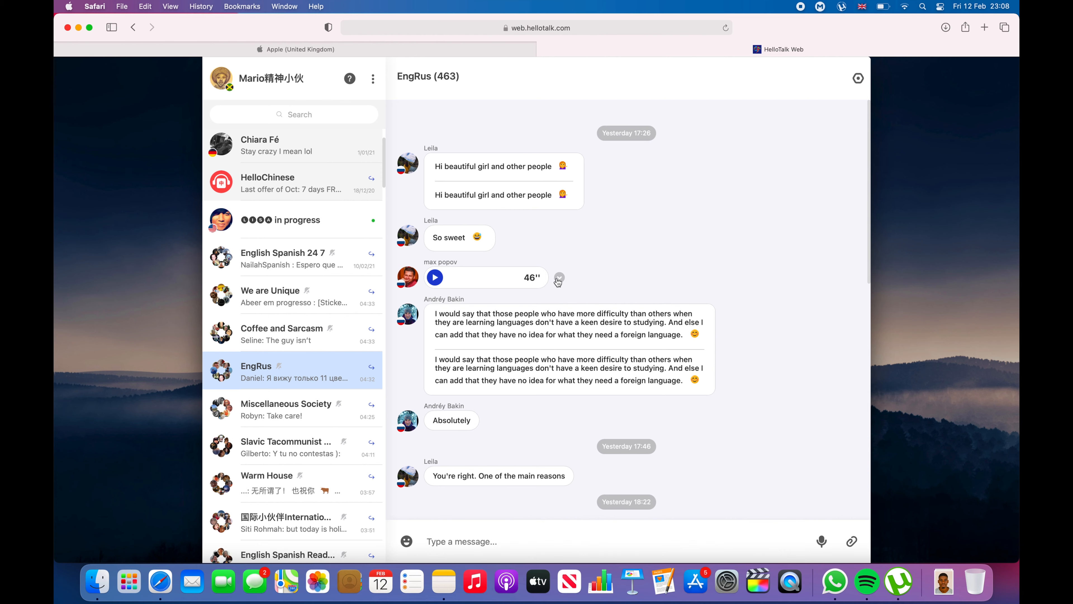
pyautogui.moveTo(691, 268)
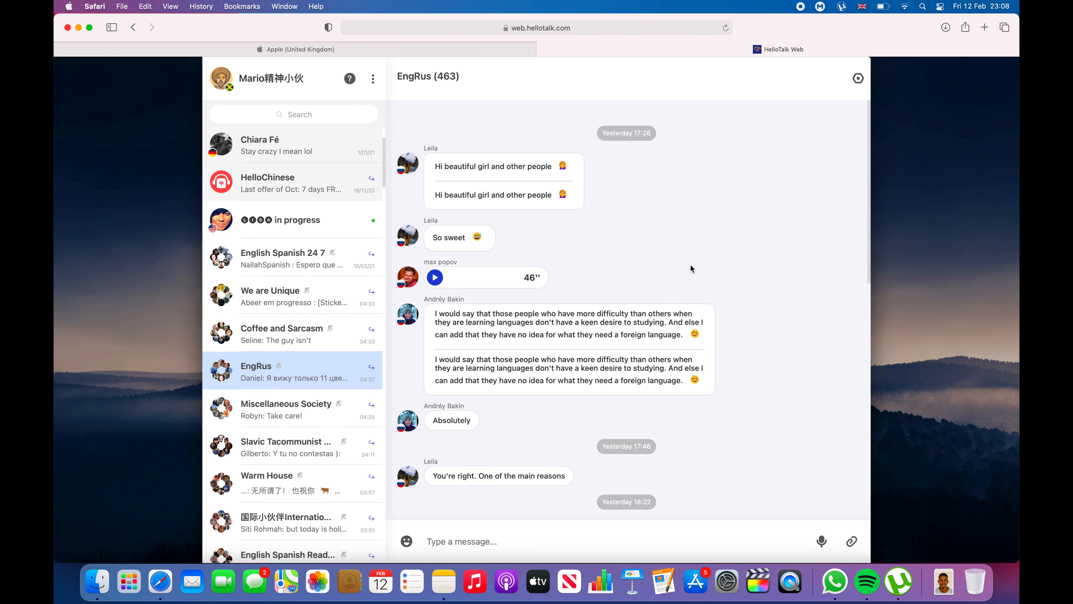
pyautogui.moveTo(211, 118)
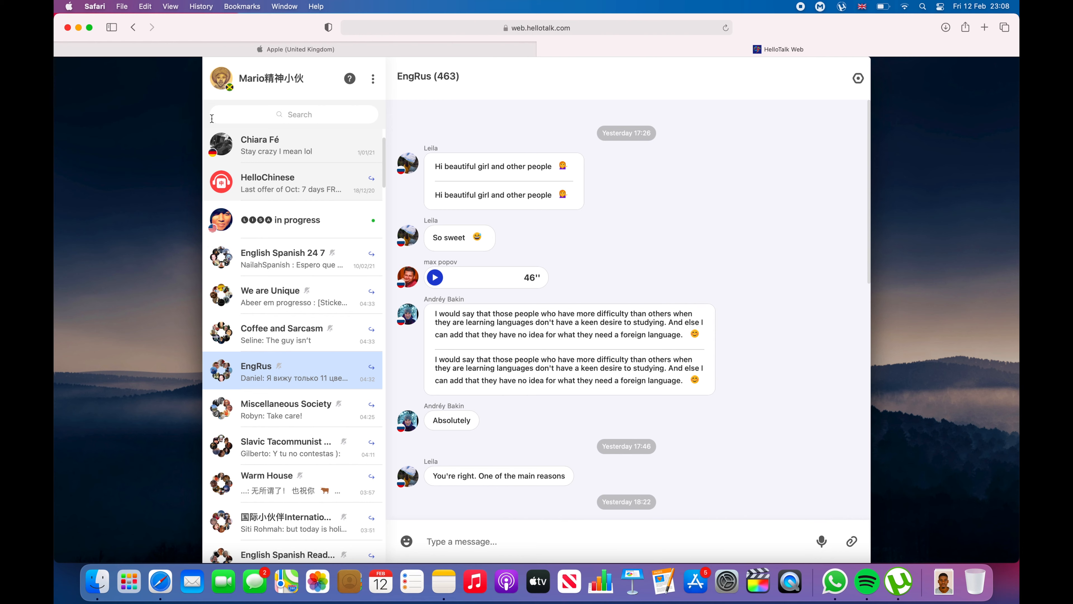
pyautogui.click(857, 78)
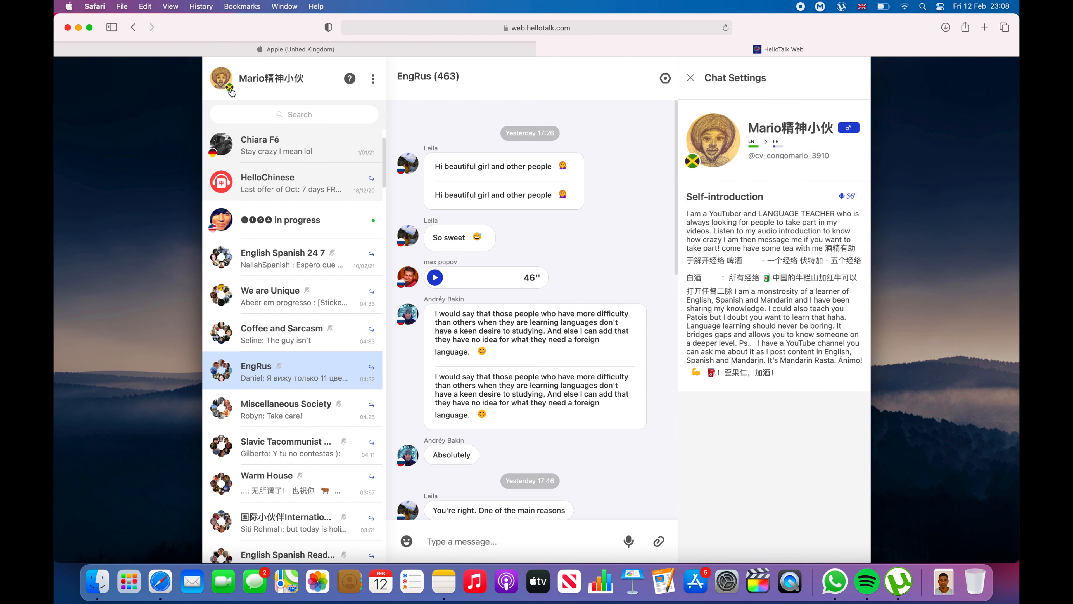
pyautogui.moveTo(738, 252)
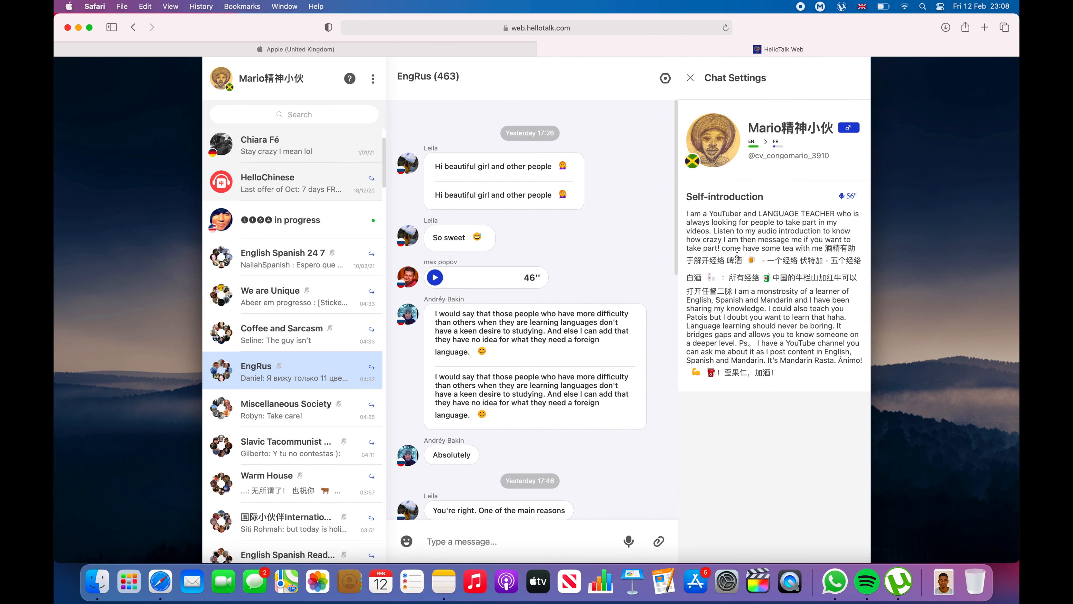
pyautogui.moveTo(600, 221)
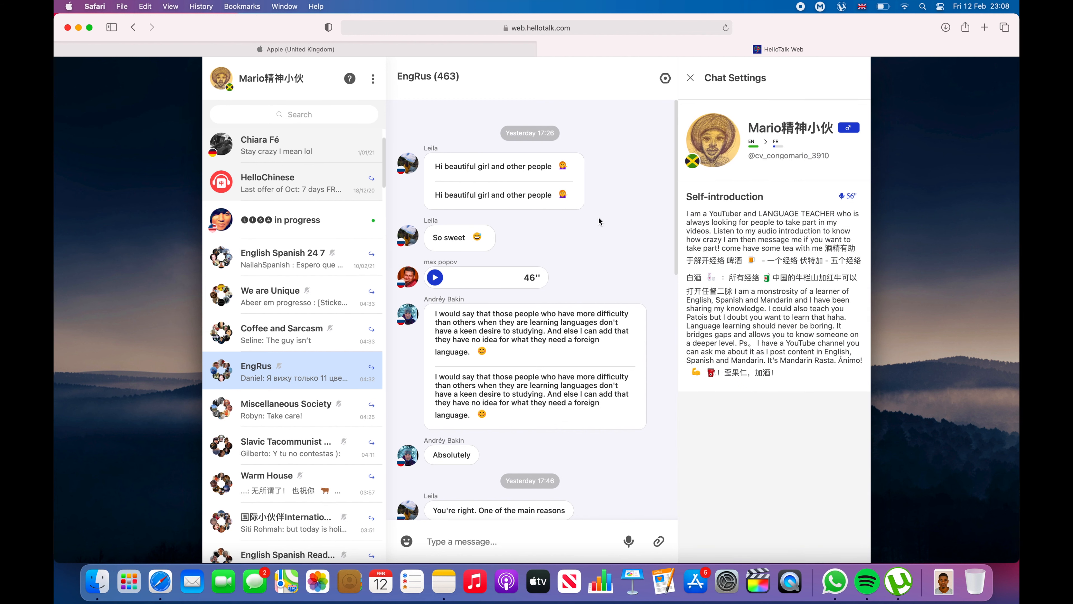
pyautogui.moveTo(683, 423)
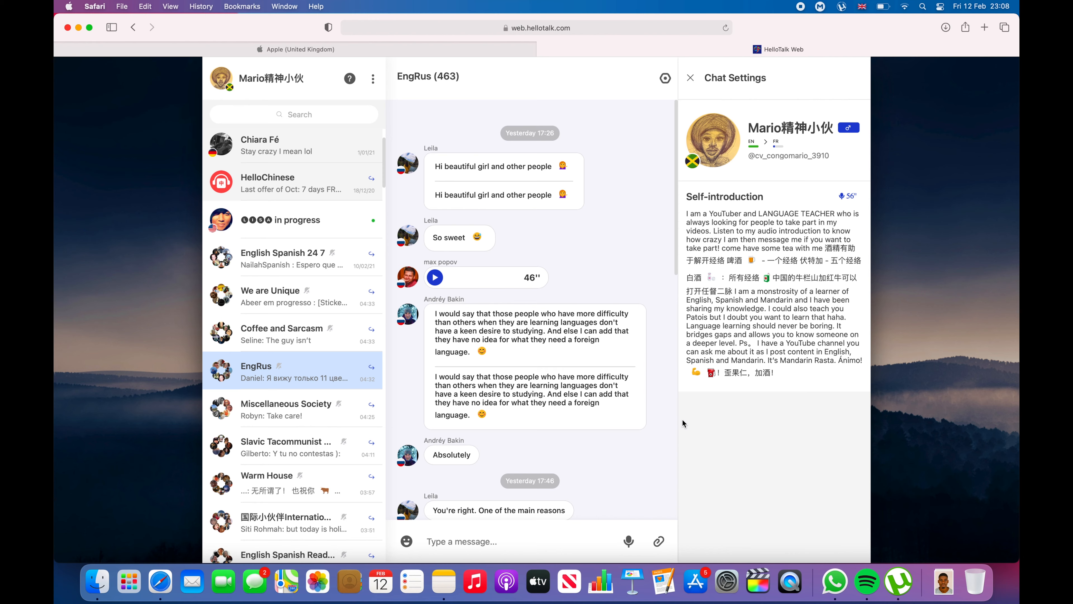
pyautogui.scroll(-3)
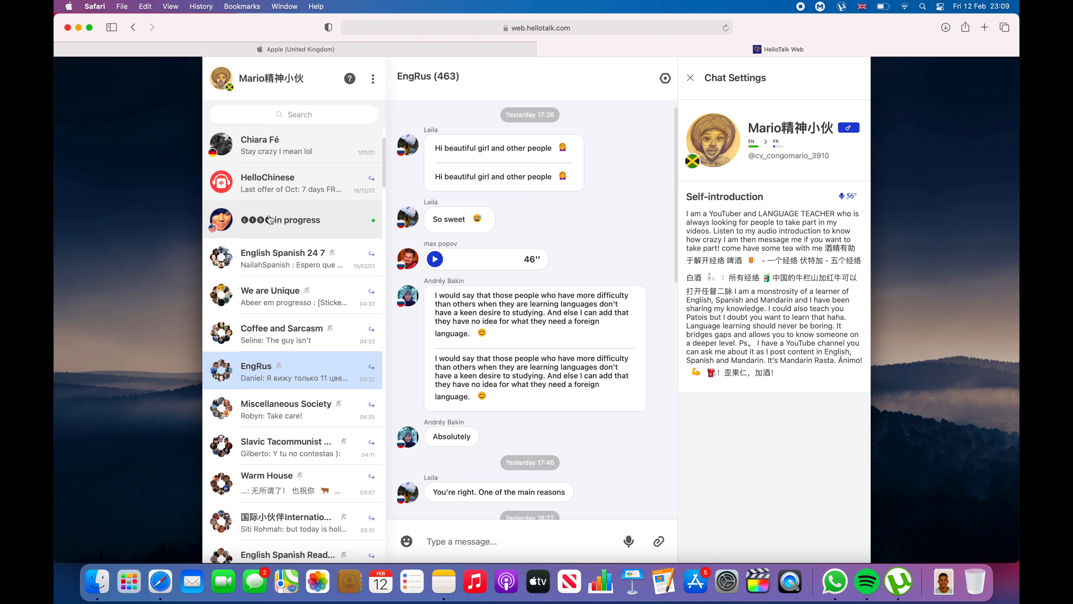
pyautogui.click(691, 77)
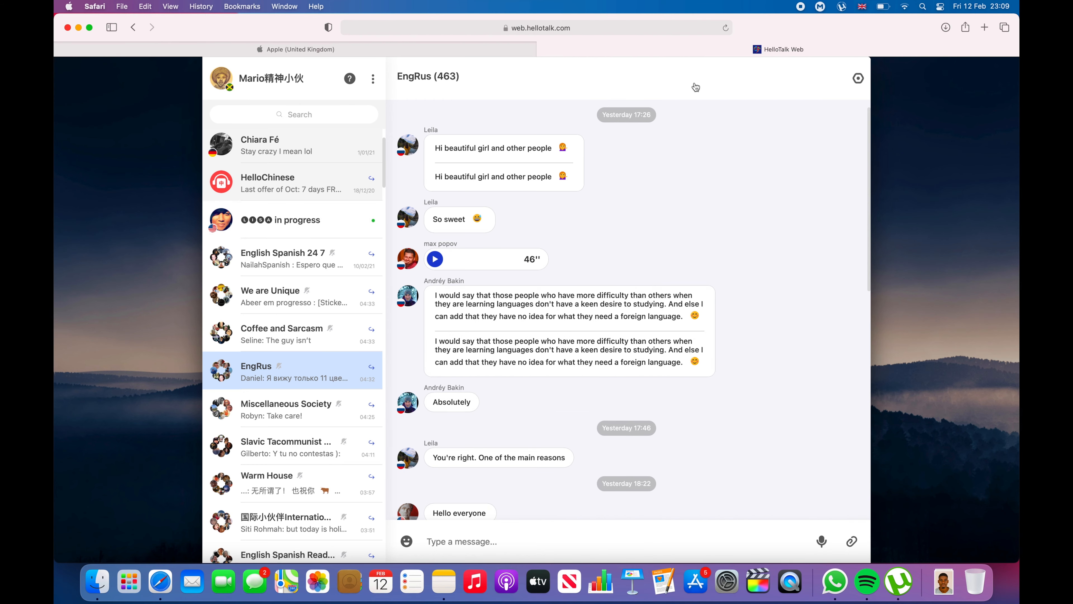
pyautogui.moveTo(516, 248)
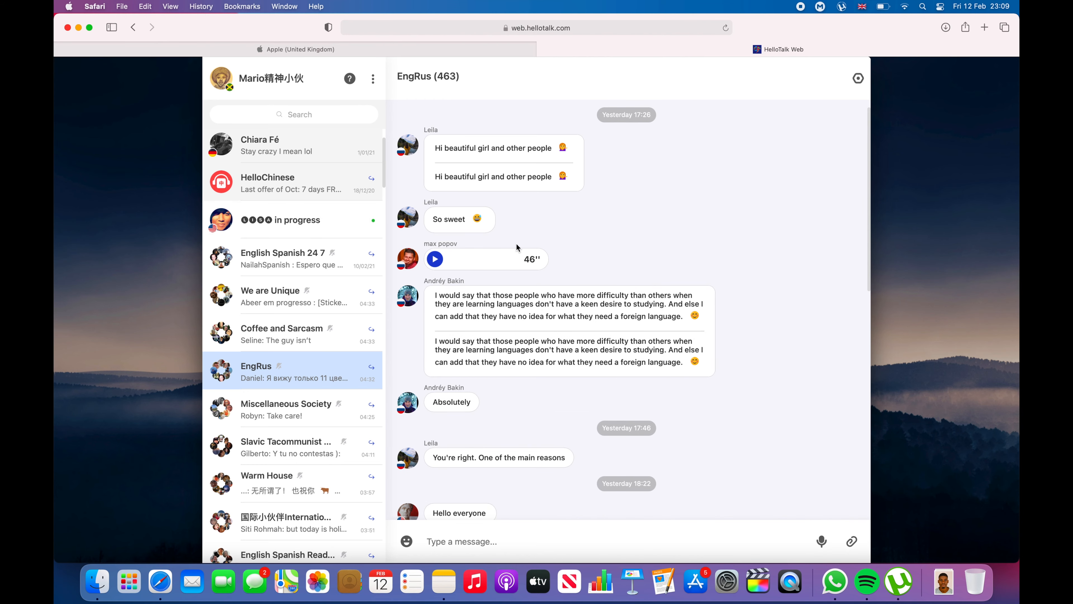
pyautogui.scroll(-3)
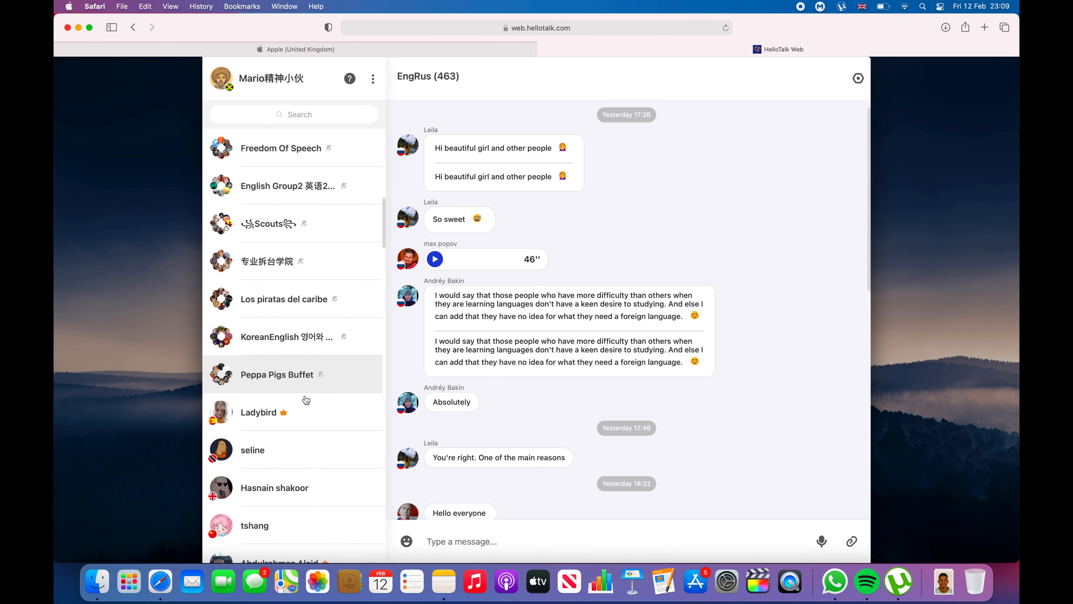
pyautogui.click(255, 524)
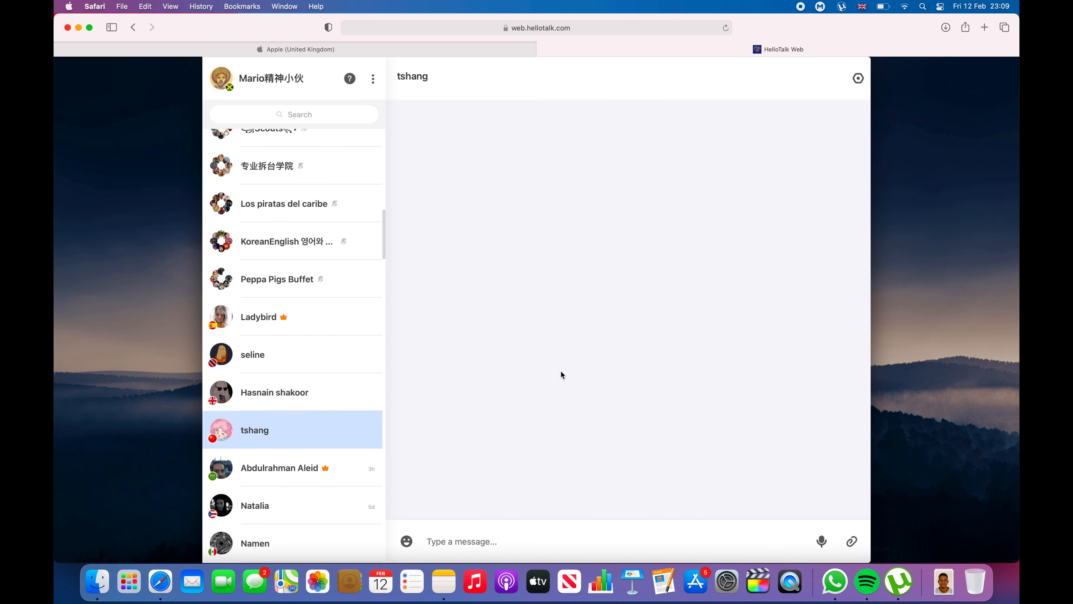